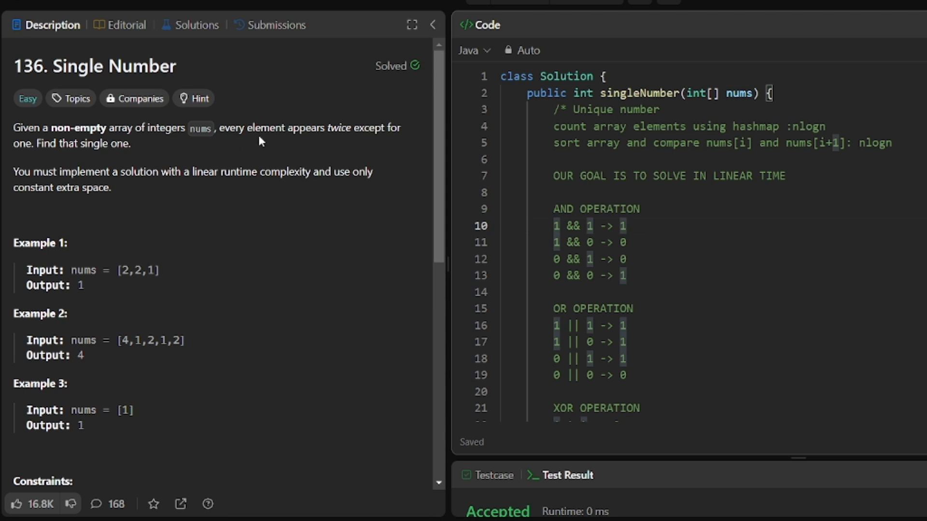
pyautogui.moveTo(170, 144)
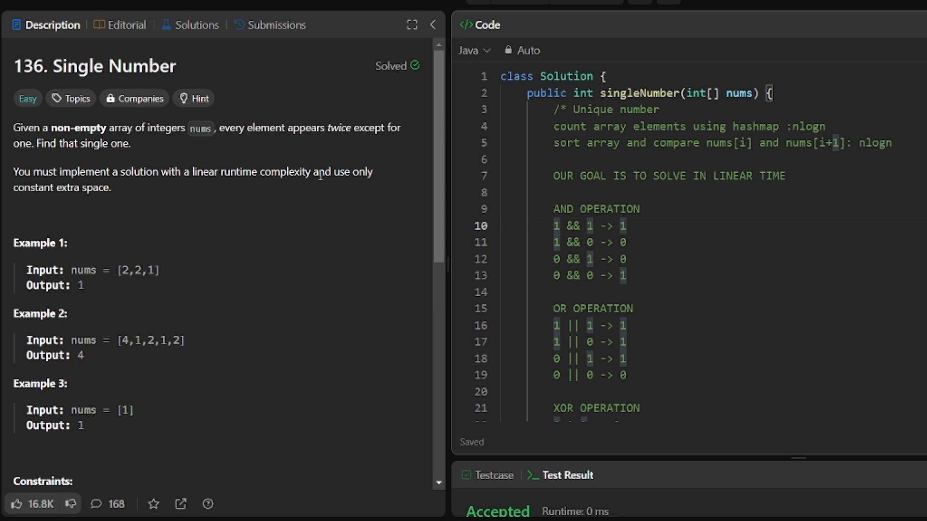
pyautogui.moveTo(153, 197)
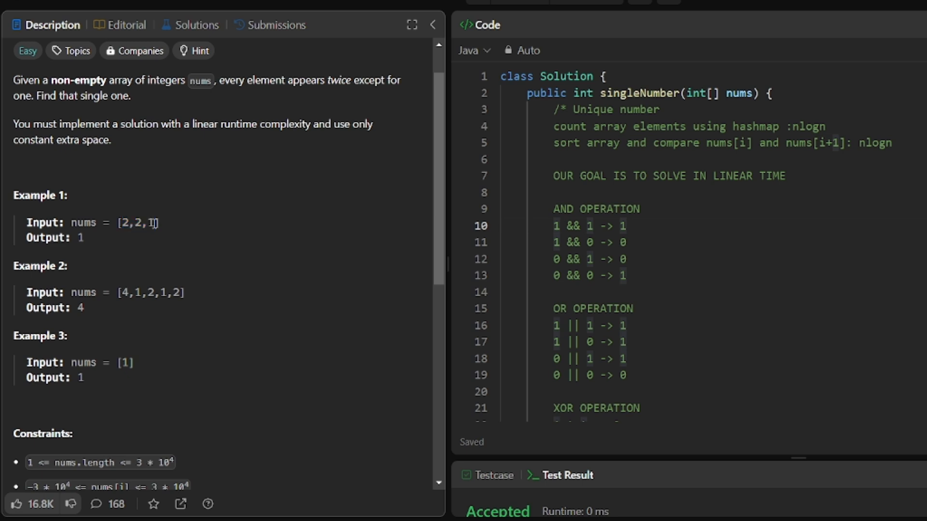
pyautogui.moveTo(152, 223)
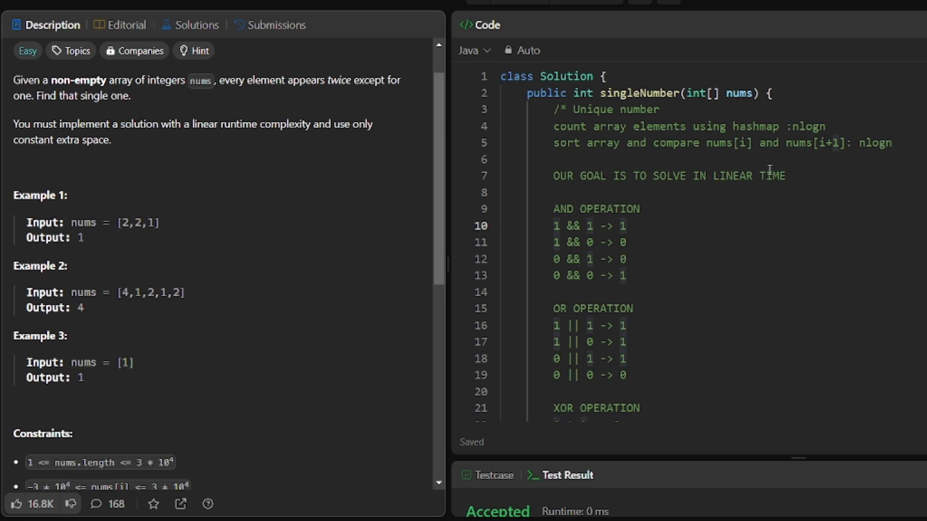
pyautogui.moveTo(831, 121)
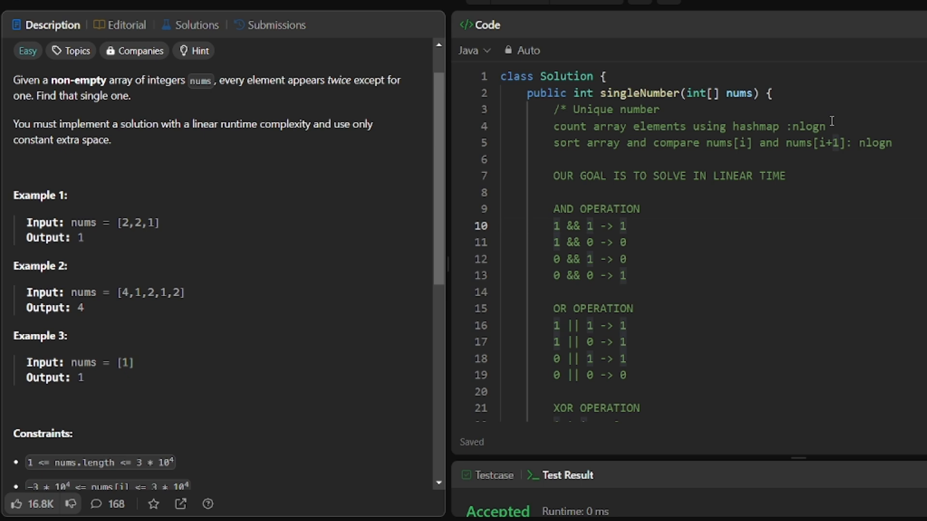
# Write the {KEY,VALUE} note on a new line under the hashmap counting comment.
pyautogui.moveTo(582, 125); pyautogui.dragTo(824, 125)
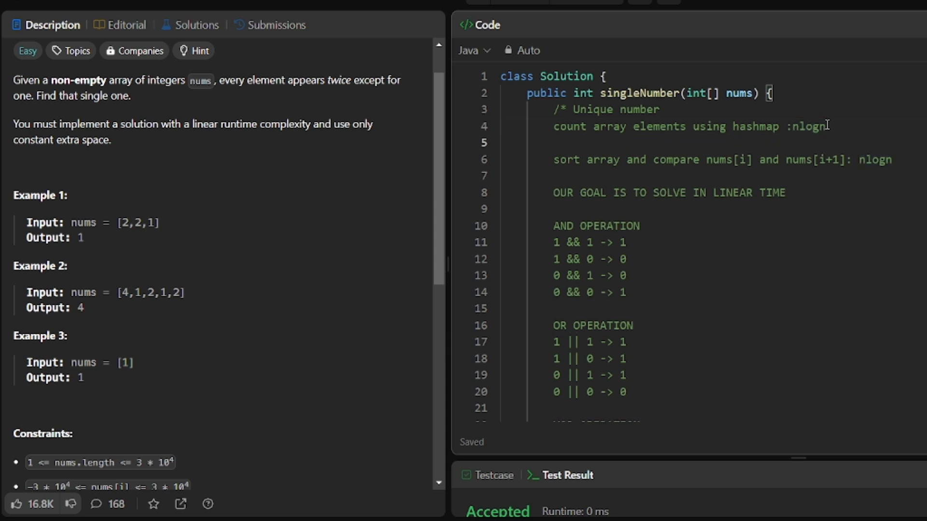
pyautogui.write('{}')
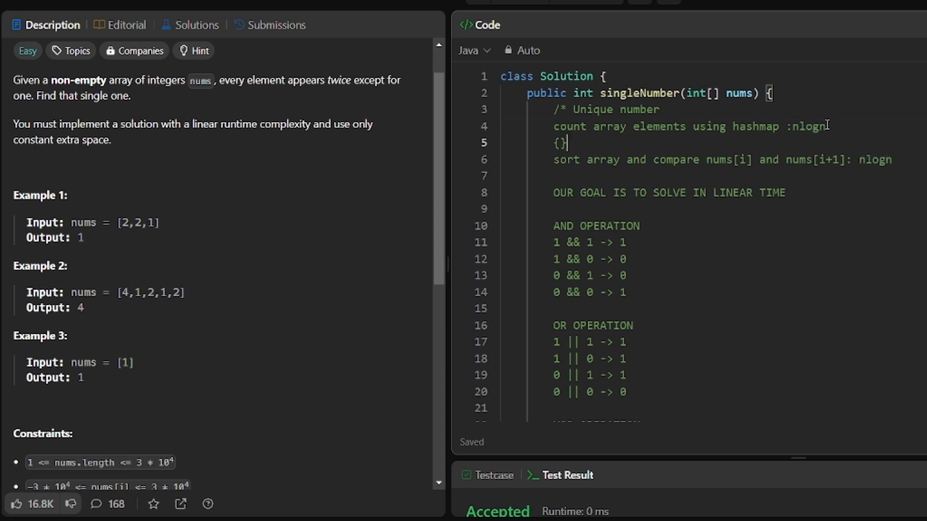
pyautogui.write('KEY')
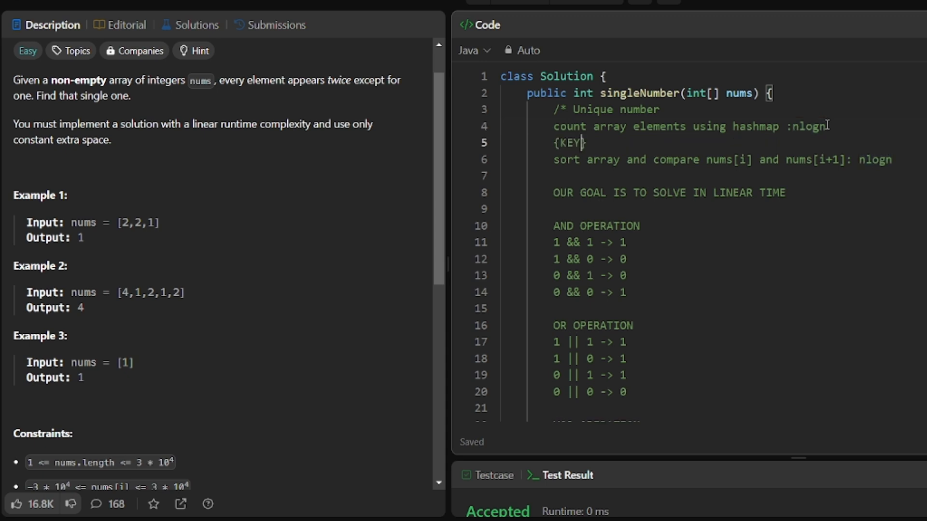
pyautogui.write('VA')
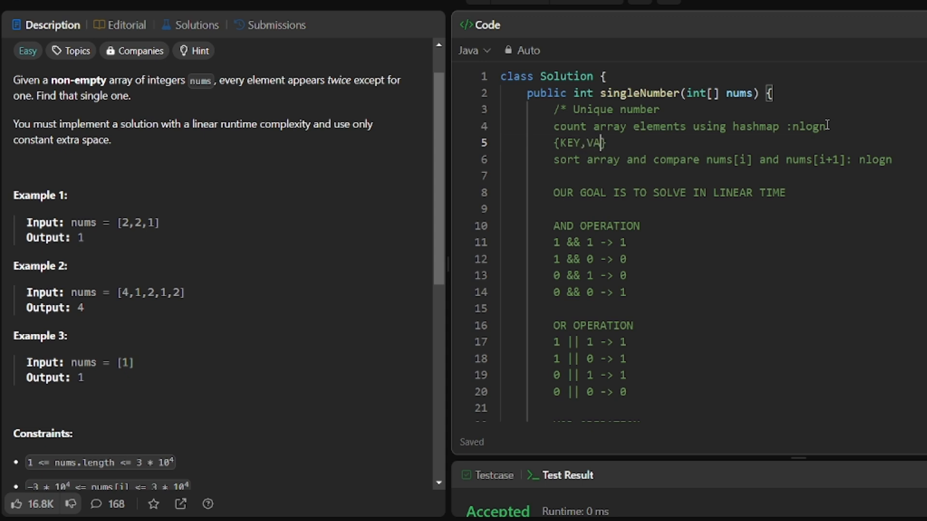
pyautogui.write('LUE')
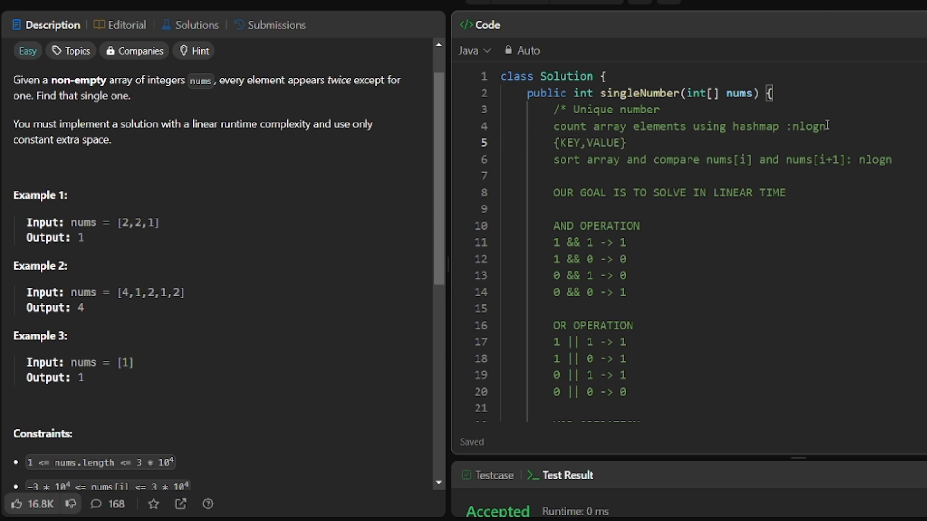
pyautogui.doubleClick(603, 143)
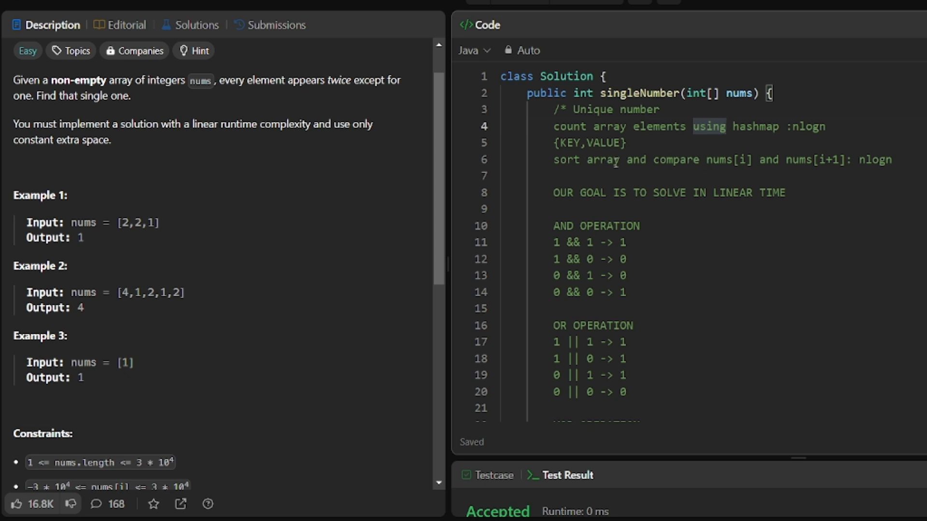
pyautogui.moveTo(701, 160)
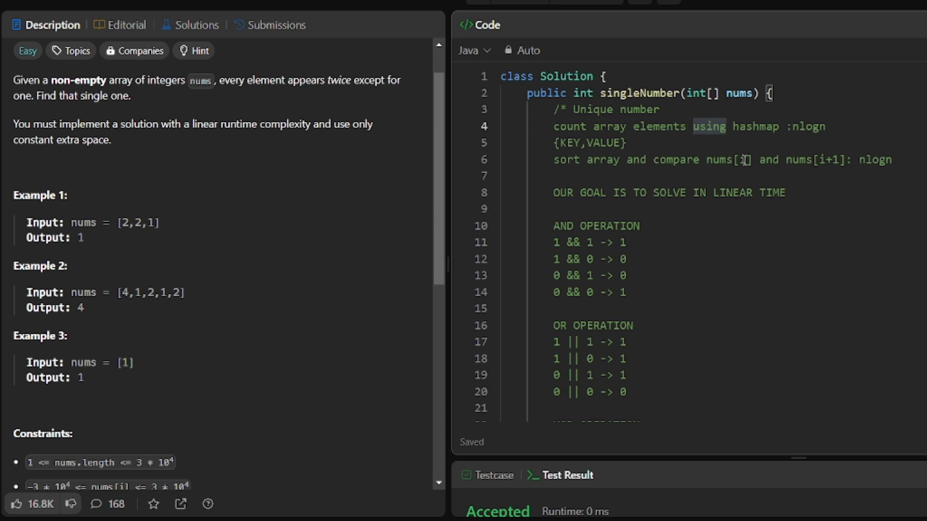
pyautogui.moveTo(849, 165)
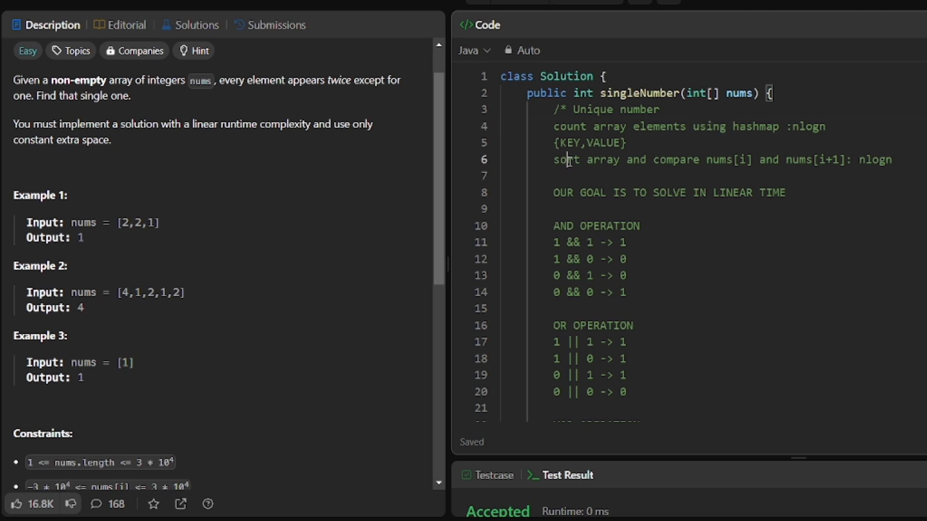
pyautogui.doubleClick(567, 160)
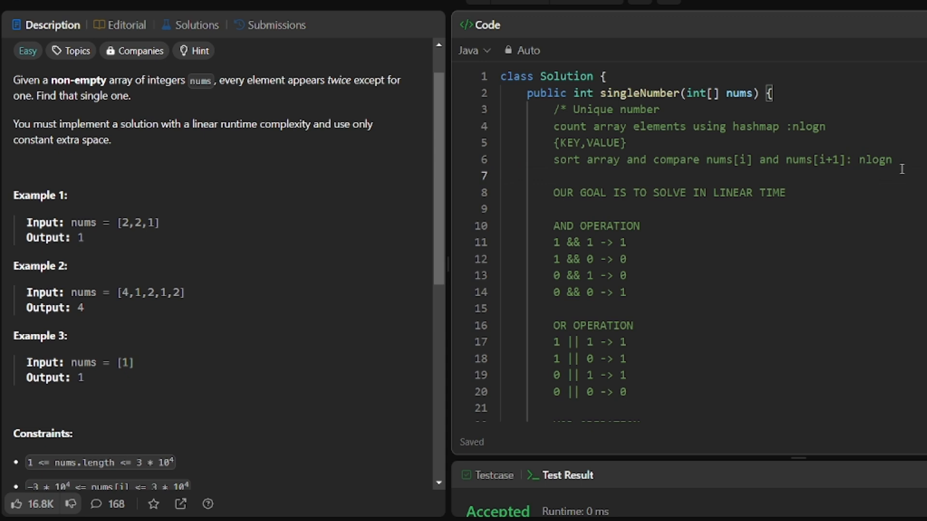
pyautogui.moveTo(617, 205)
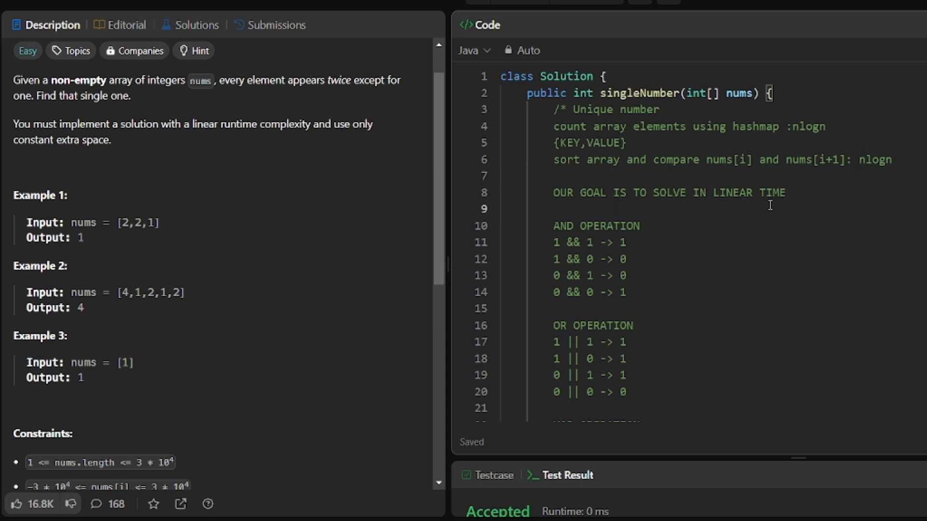
pyautogui.moveTo(794, 194)
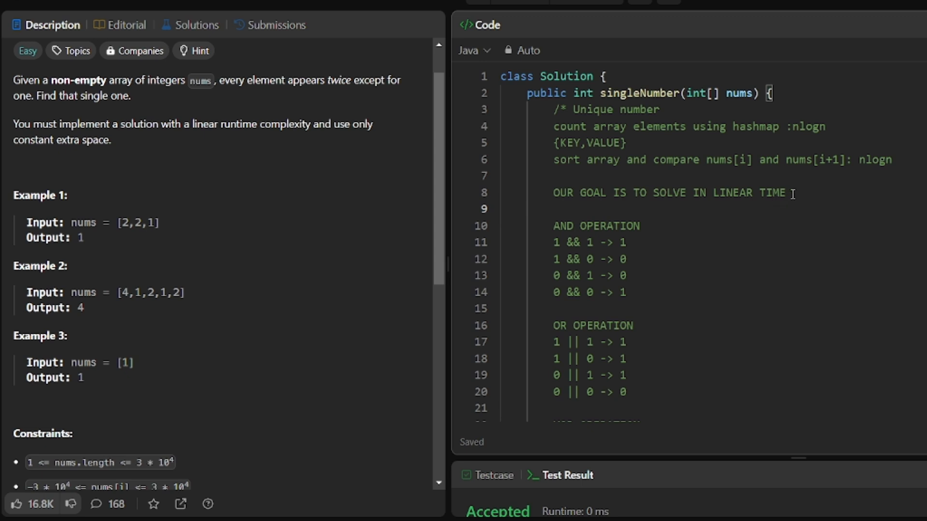
pyautogui.doubleClick(771, 193)
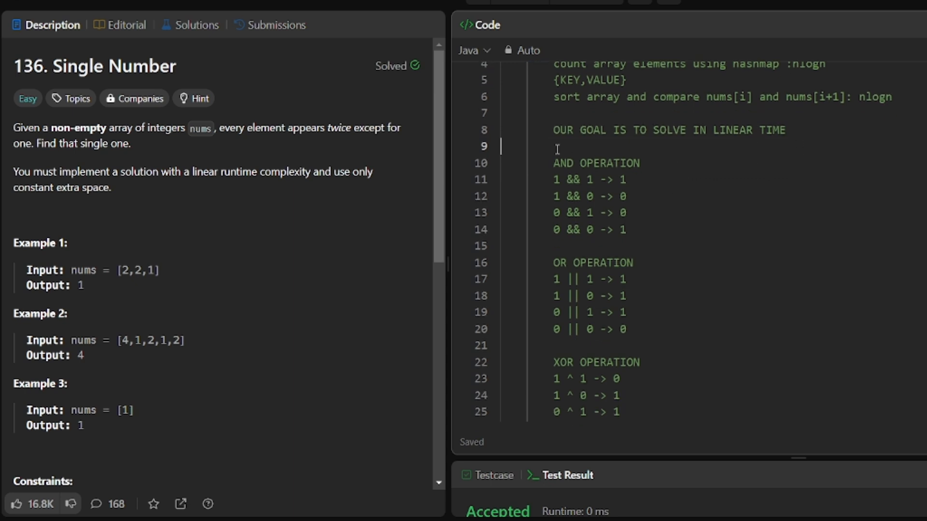
# Fix the AND table line so 0 && 0 gives 0 instead of 1.
pyautogui.scroll(-3)
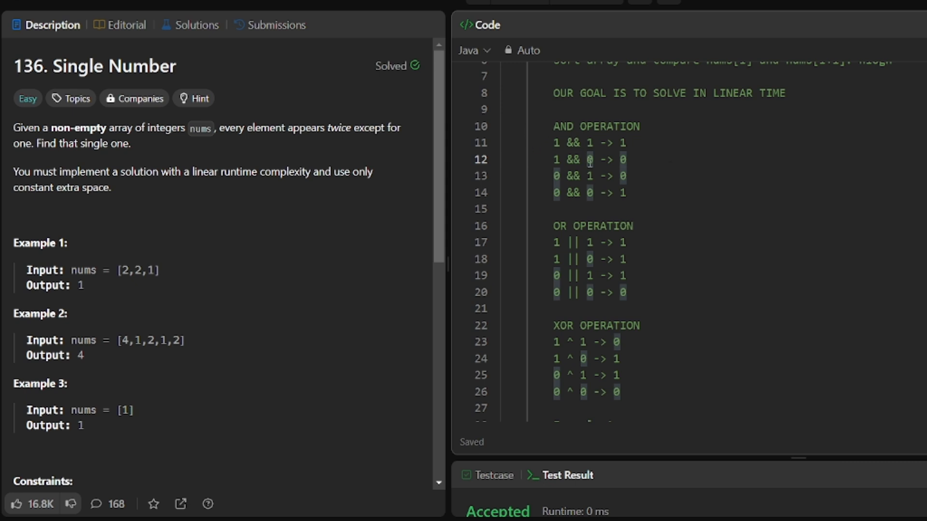
pyautogui.moveTo(546, 133)
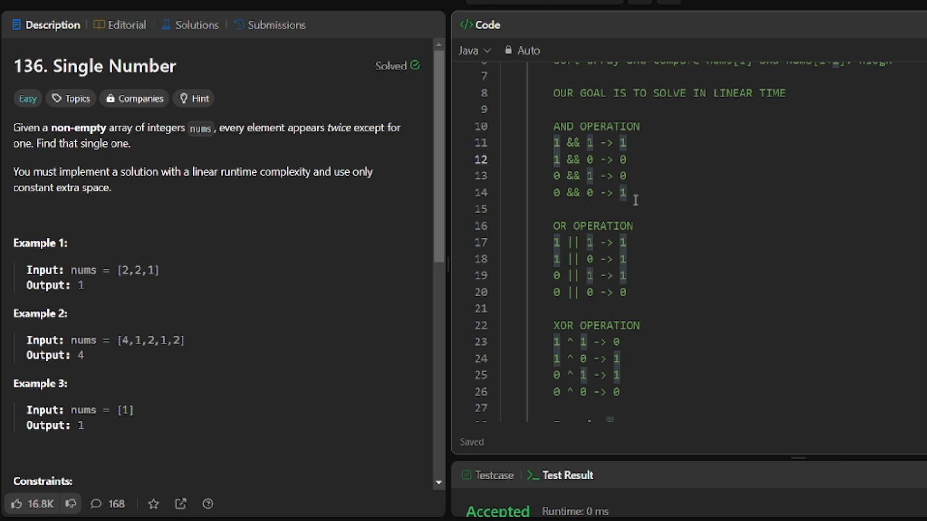
pyautogui.moveTo(635, 192)
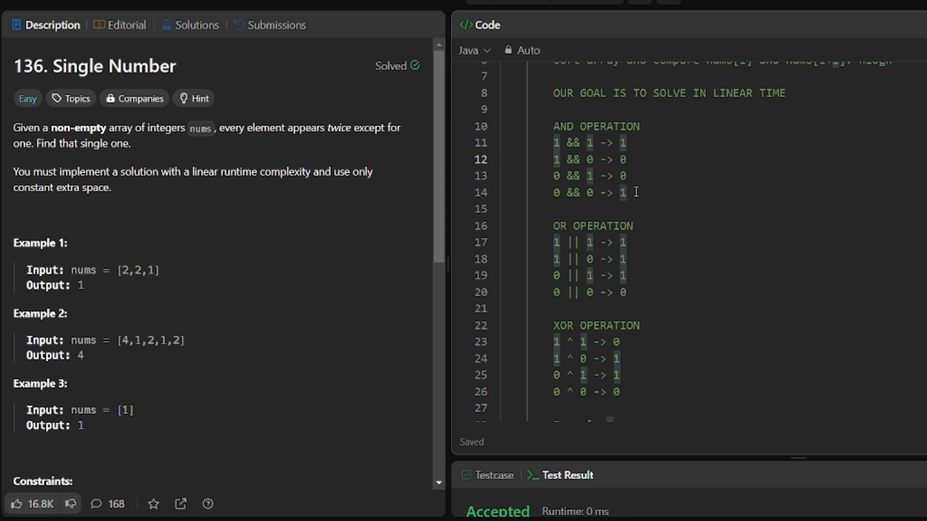
pyautogui.write('0')
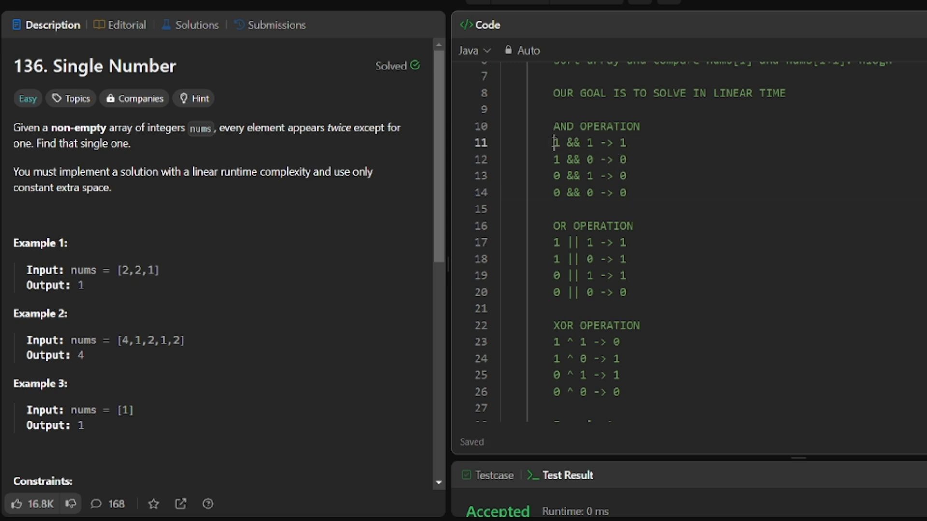
pyautogui.moveTo(553, 143); pyautogui.dragTo(591, 143)
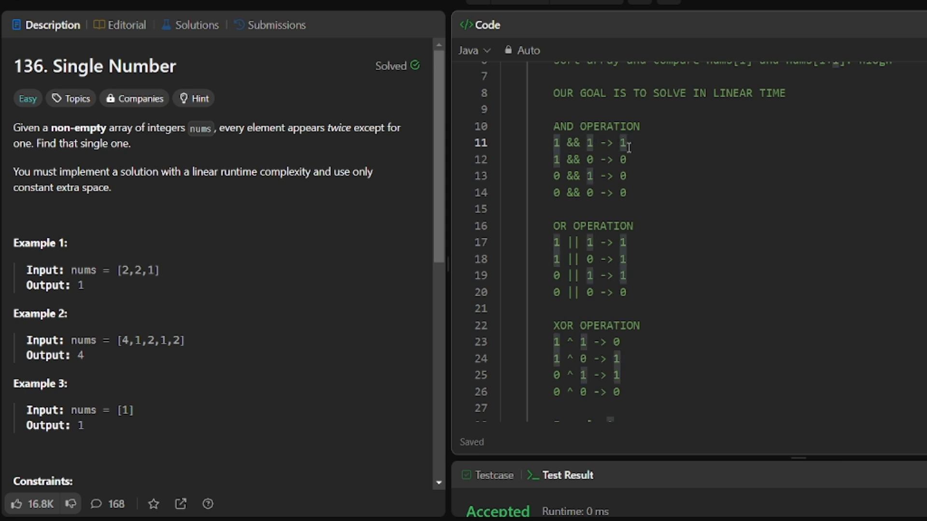
pyautogui.moveTo(575, 194)
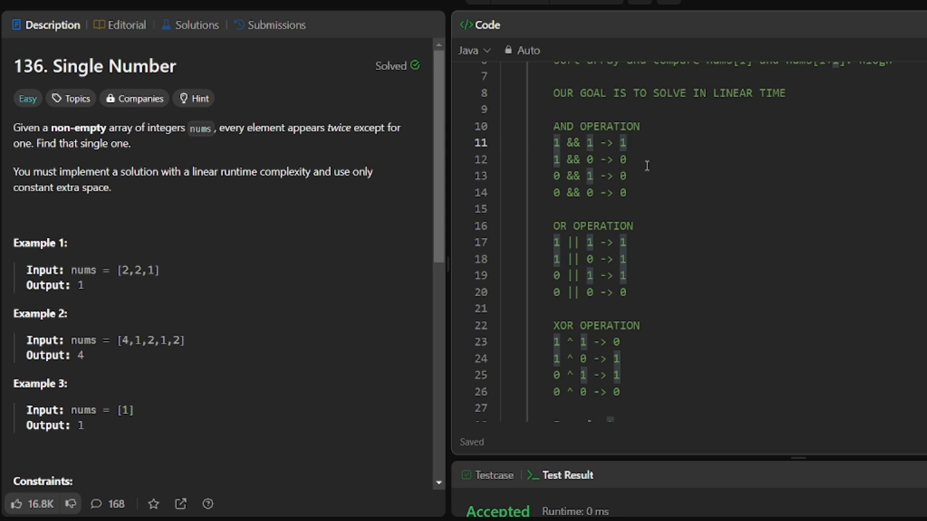
pyautogui.moveTo(643, 145)
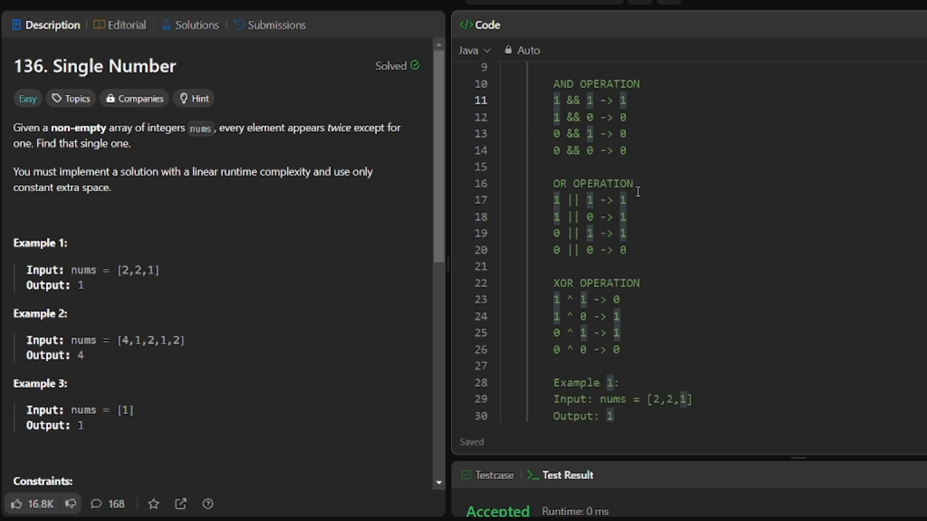
pyautogui.moveTo(581, 195)
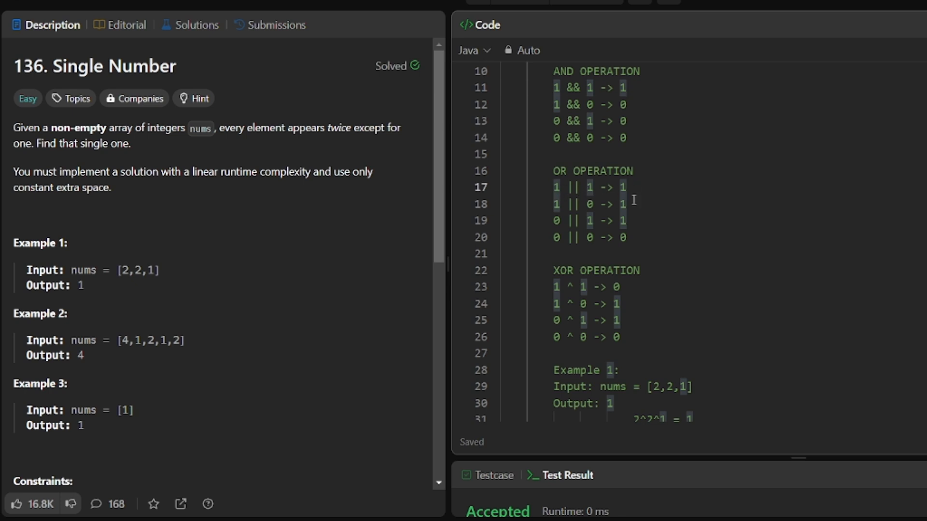
pyautogui.moveTo(613, 229)
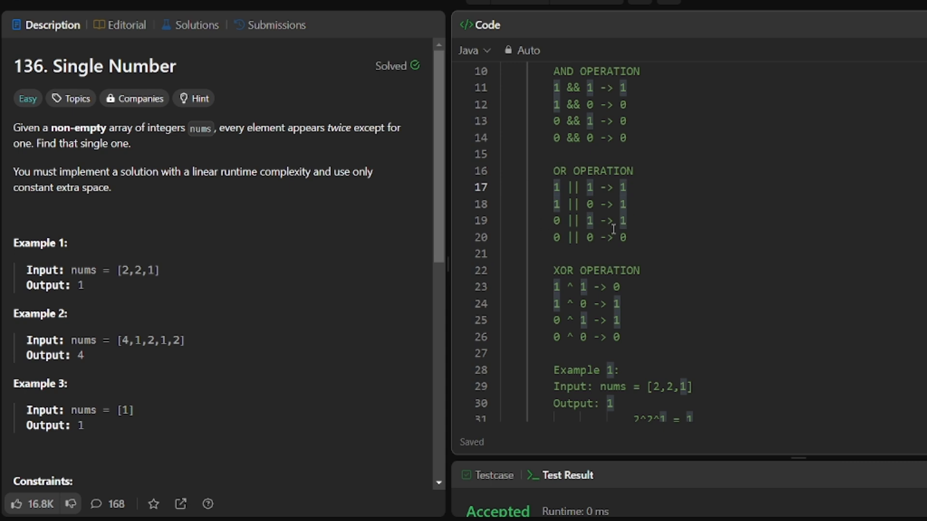
pyautogui.moveTo(639, 239)
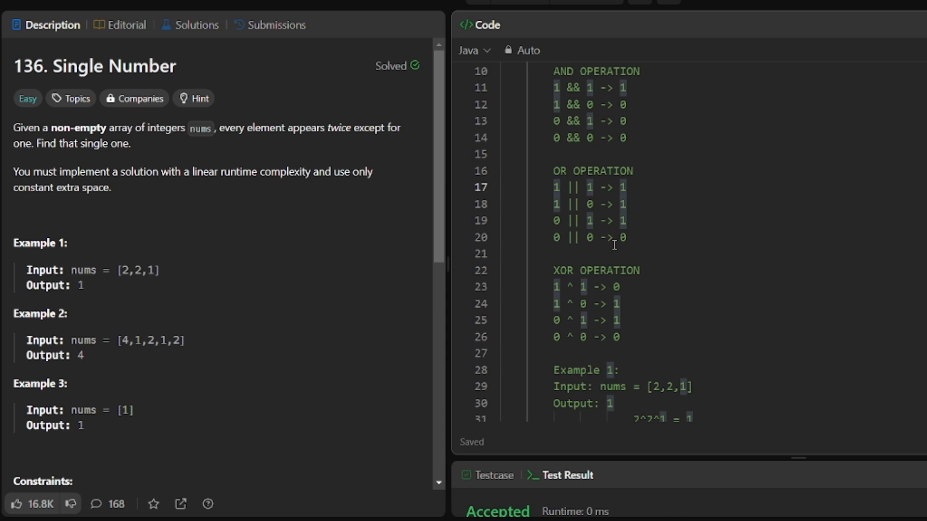
pyautogui.moveTo(610, 225)
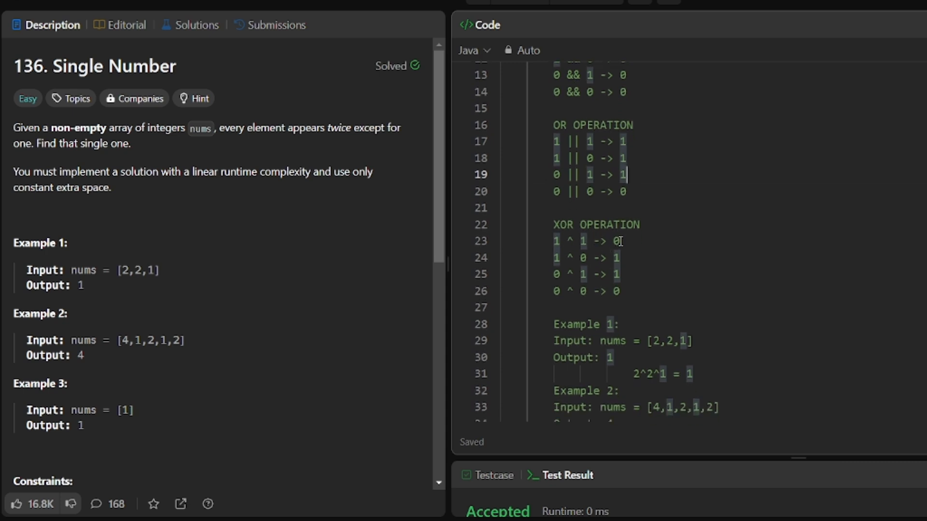
pyautogui.moveTo(643, 294)
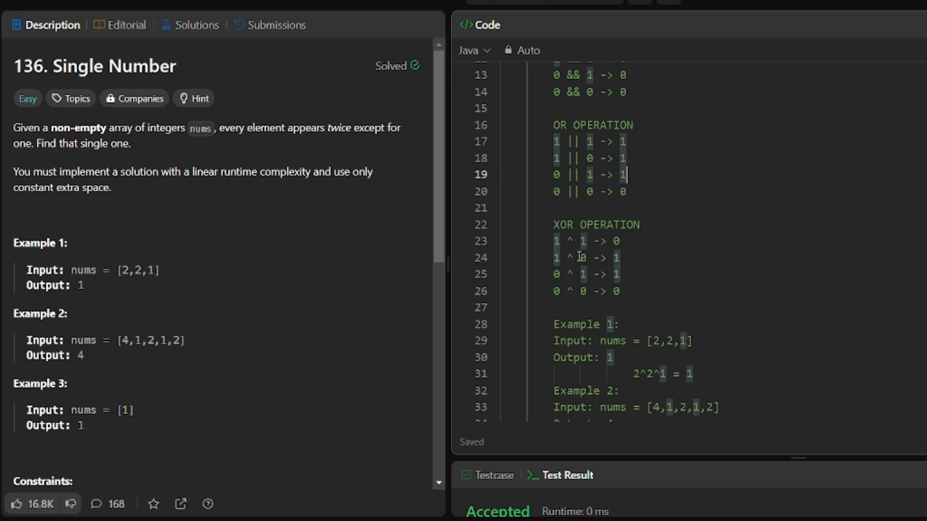
pyautogui.moveTo(605, 266)
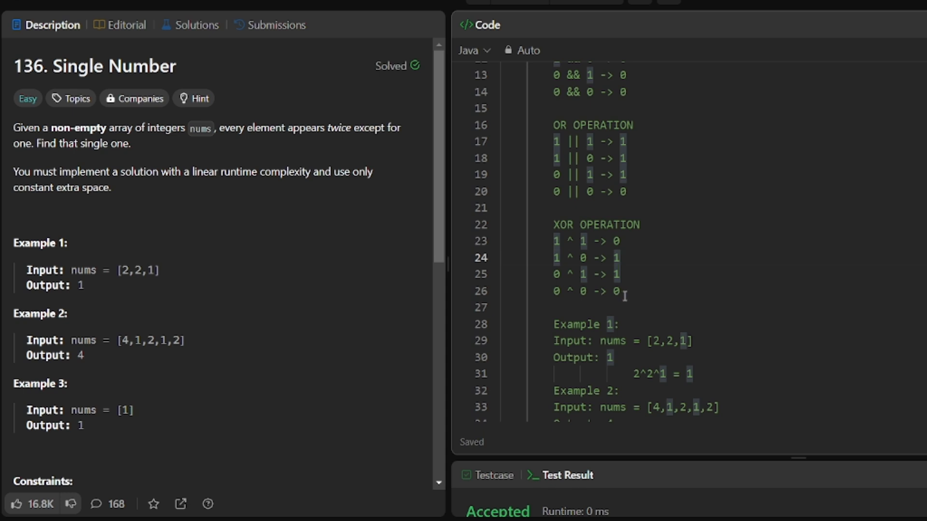
pyautogui.moveTo(546, 224); pyautogui.dragTo(624, 296)
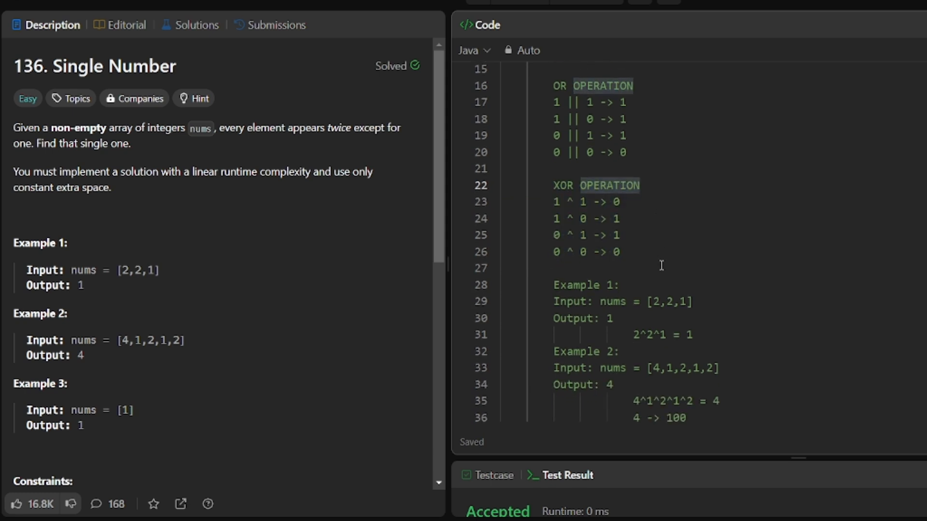
pyautogui.scroll(-3)
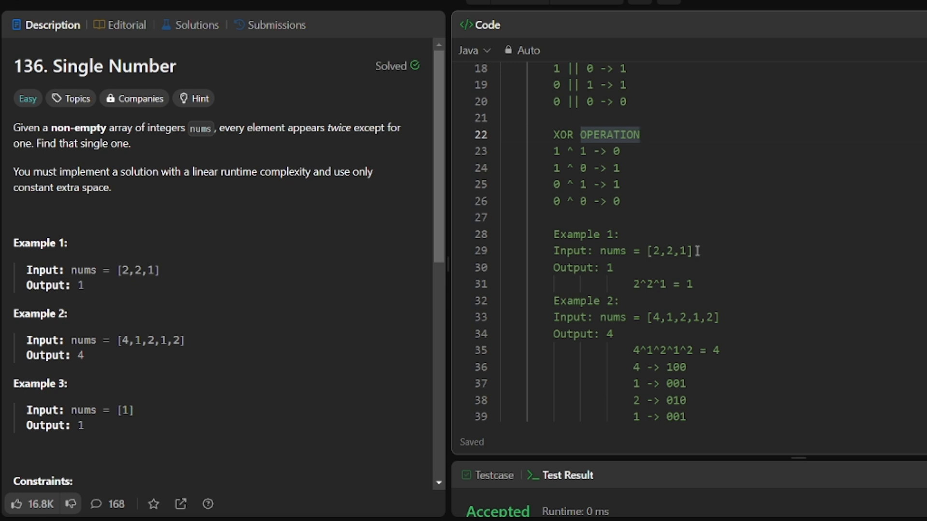
pyautogui.scroll(-3)
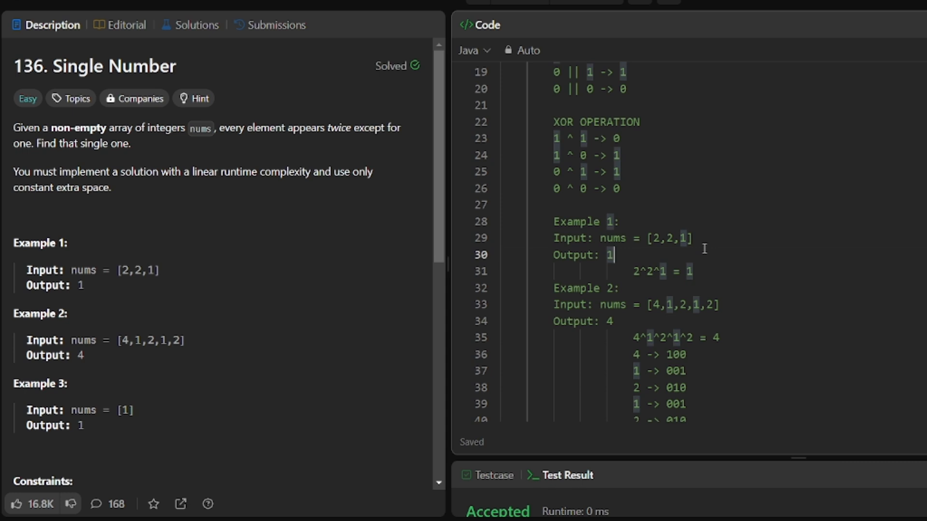
pyautogui.scroll(-3)
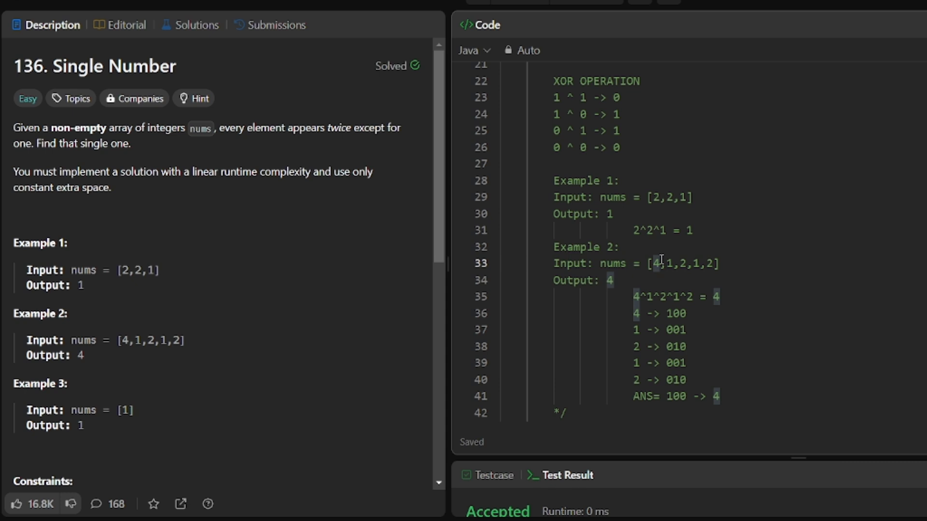
# Reset the Java editor to the default Solution template, confirming the discard of the notes.
pyautogui.scroll(-3)
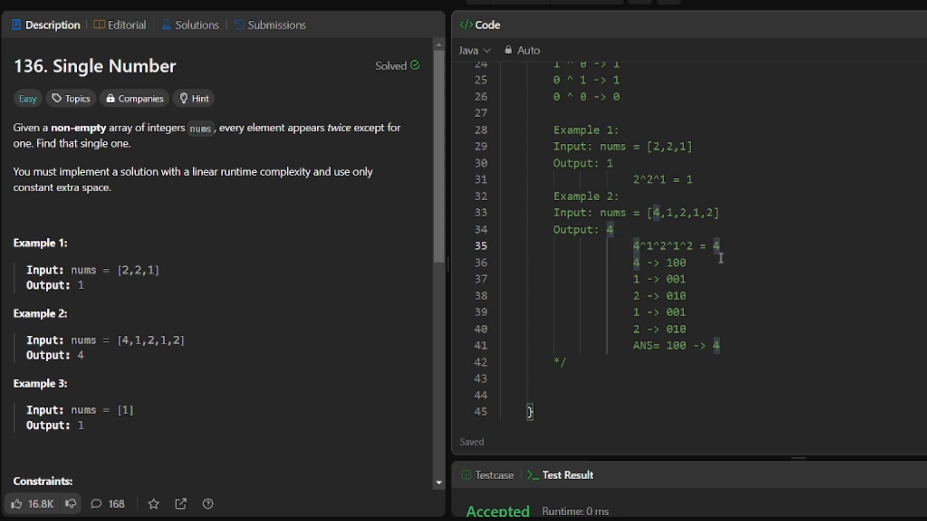
pyautogui.moveTo(660, 245)
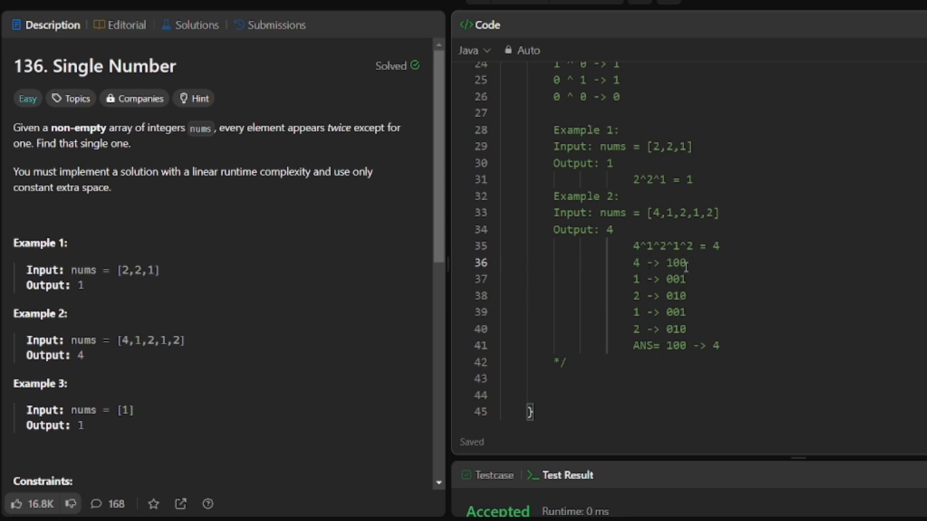
pyautogui.moveTo(650, 242)
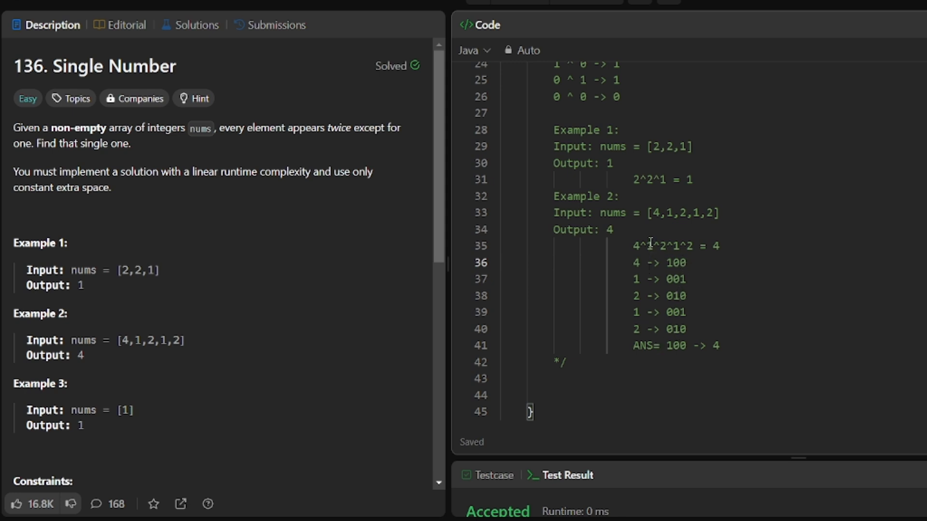
pyautogui.moveTo(696, 261)
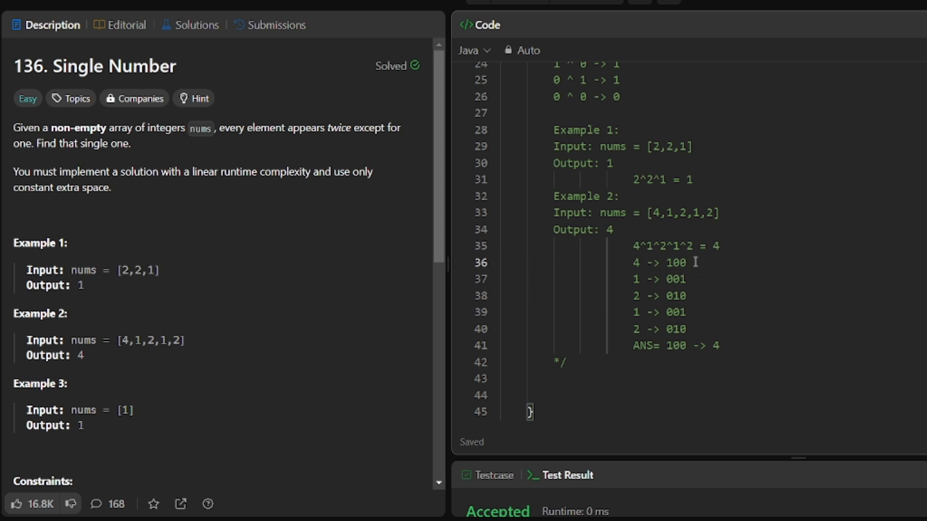
pyautogui.doubleClick(676, 263)
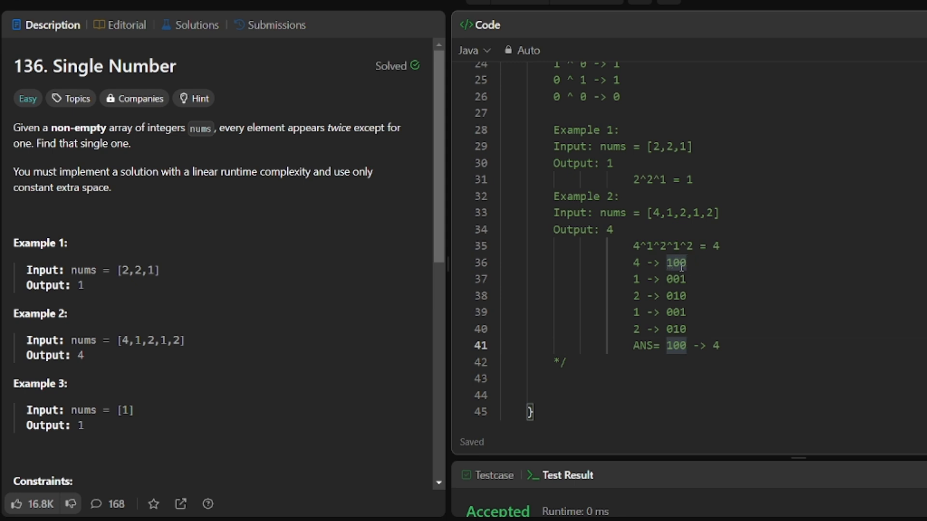
pyautogui.moveTo(678, 286)
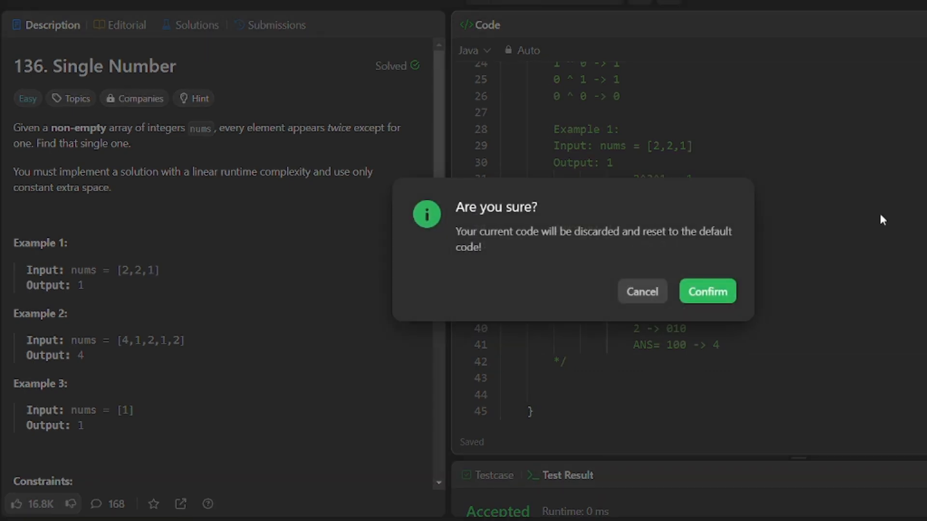
pyautogui.click(707, 291)
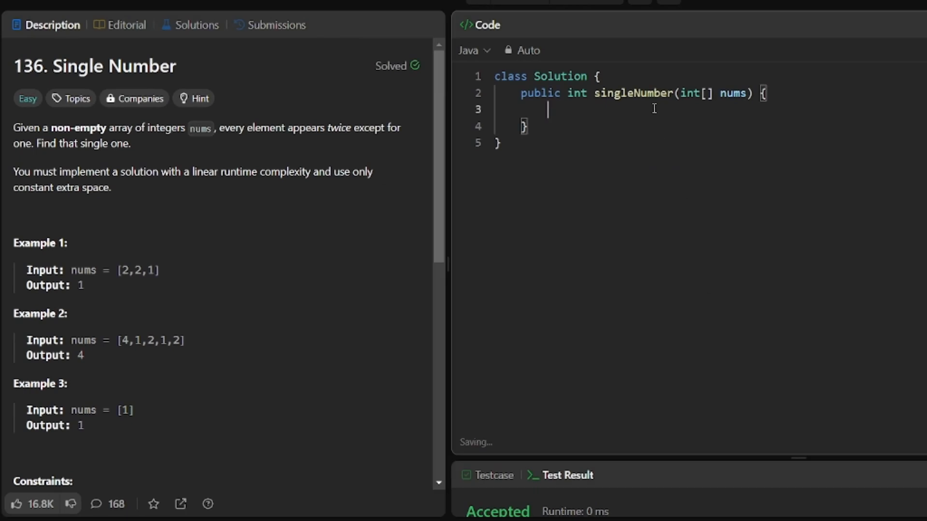
# Declare int n=nums.length and int ans=0 at the start of singleNumber.
pyautogui.write('INT N')
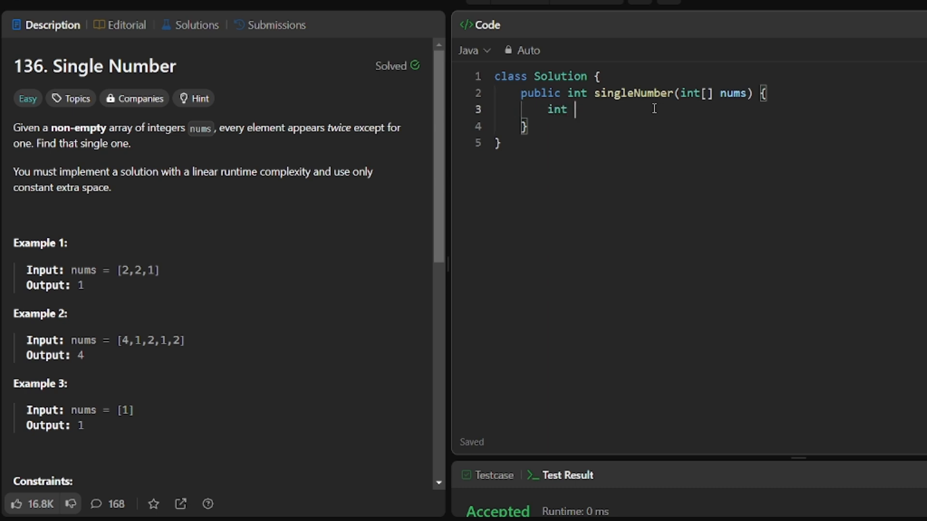
pyautogui.write('n')
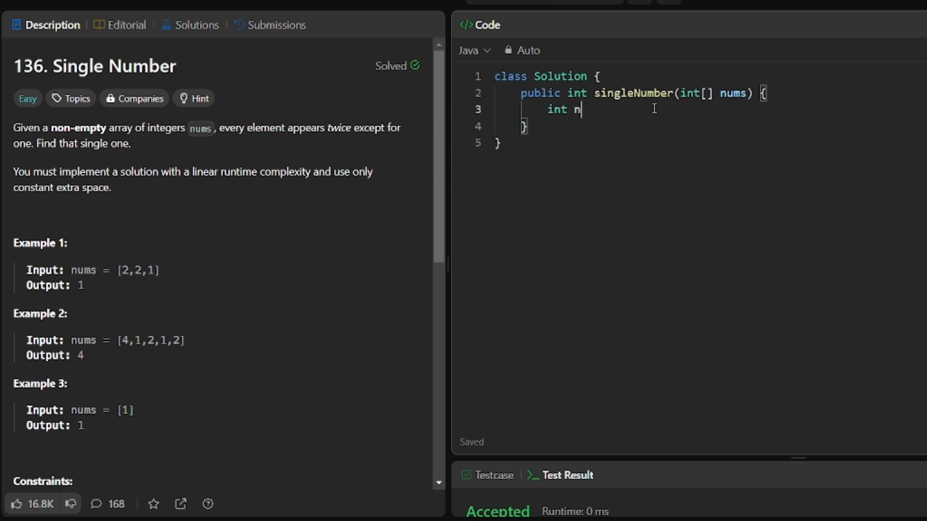
pyautogui.write('=nums')
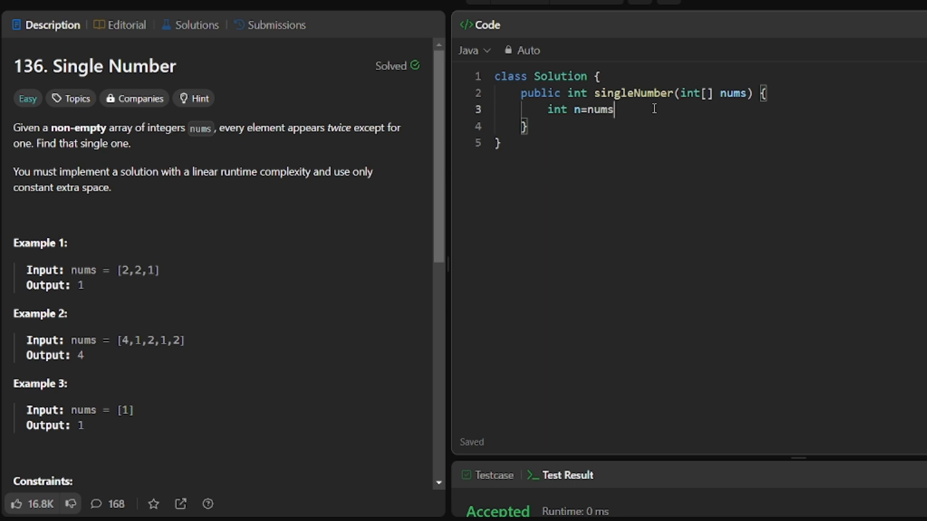
pyautogui.write('.length;')
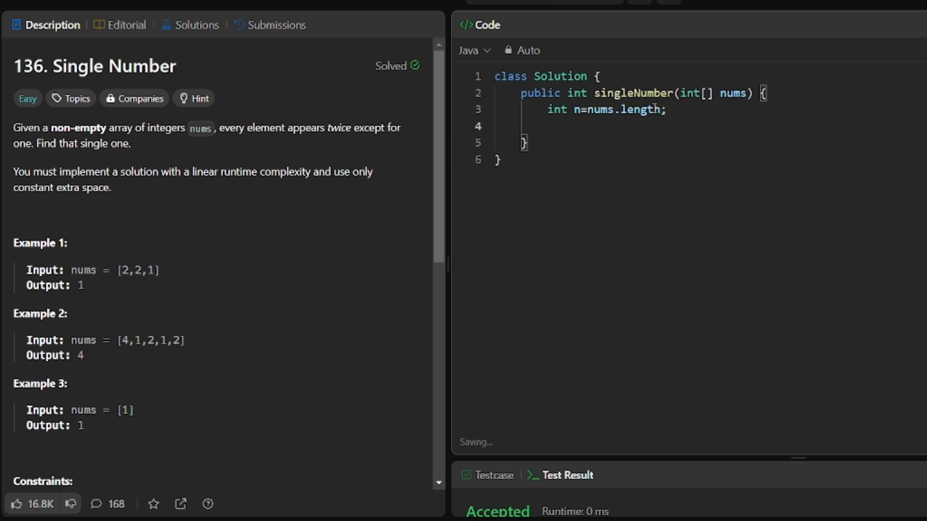
pyautogui.write('int a')
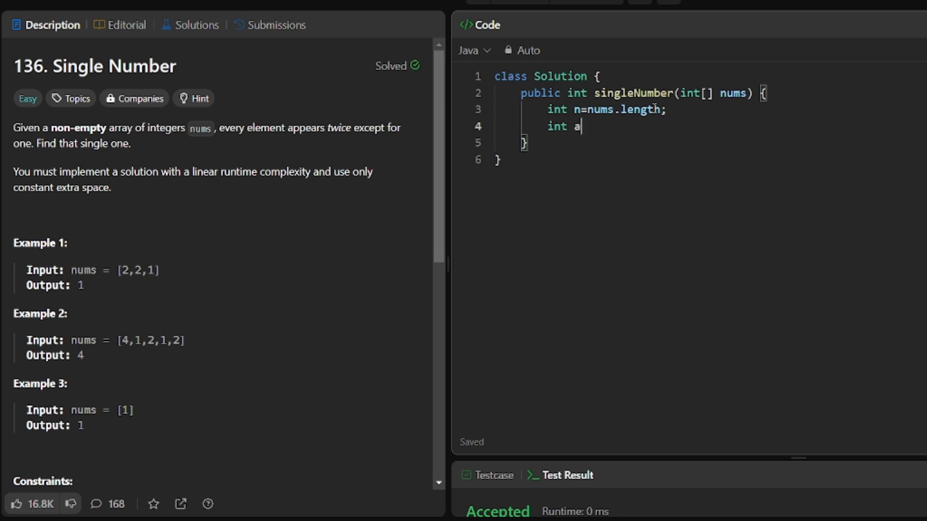
pyautogui.write('ns=0')
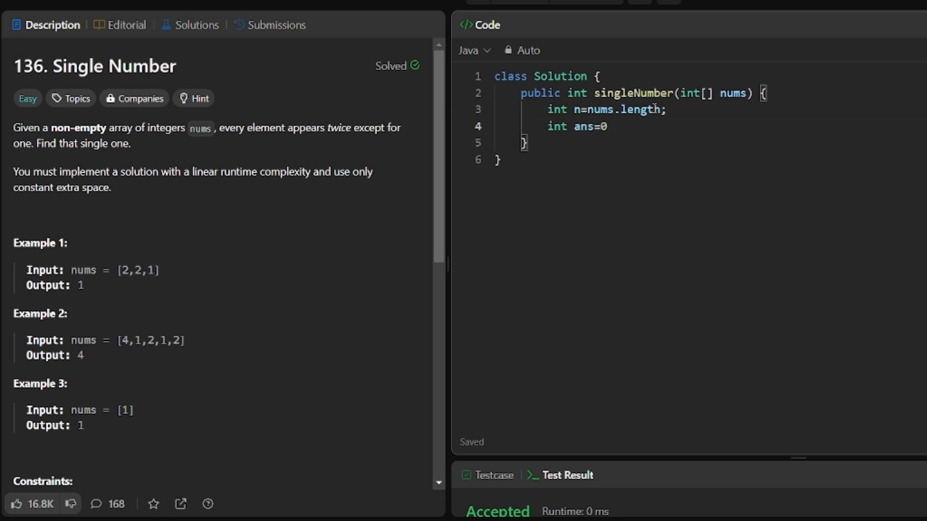
pyautogui.press('Enter')
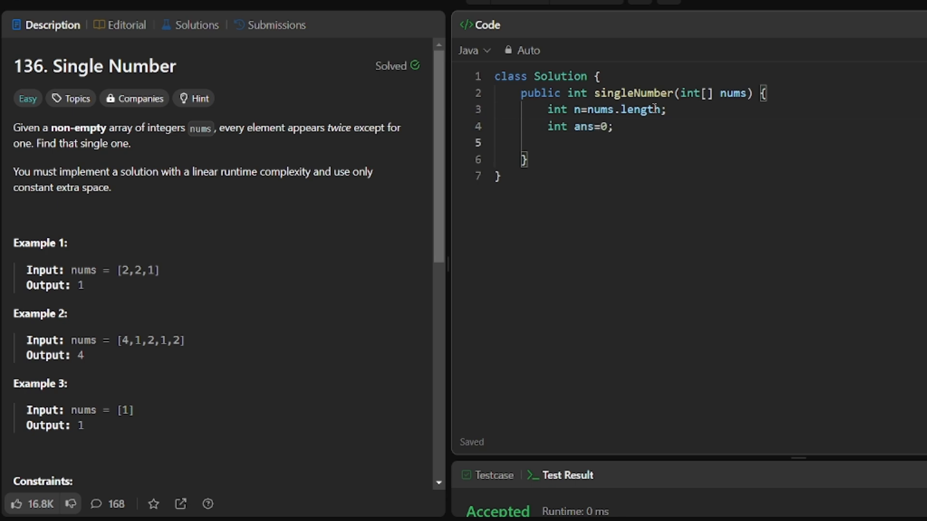
# Write the loop header for(int i=0;i<n;i++){ and begin its body with ans.
pyautogui.write('for')
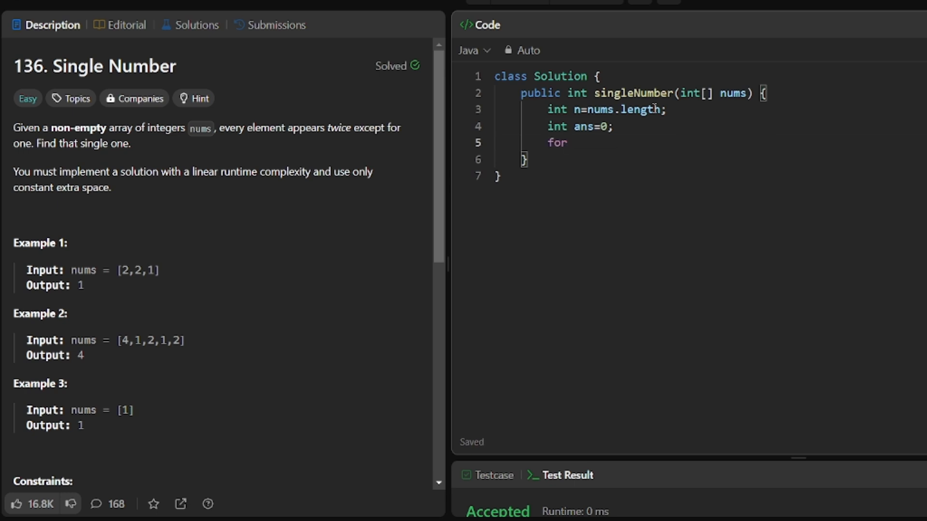
pyautogui.write('(itn')
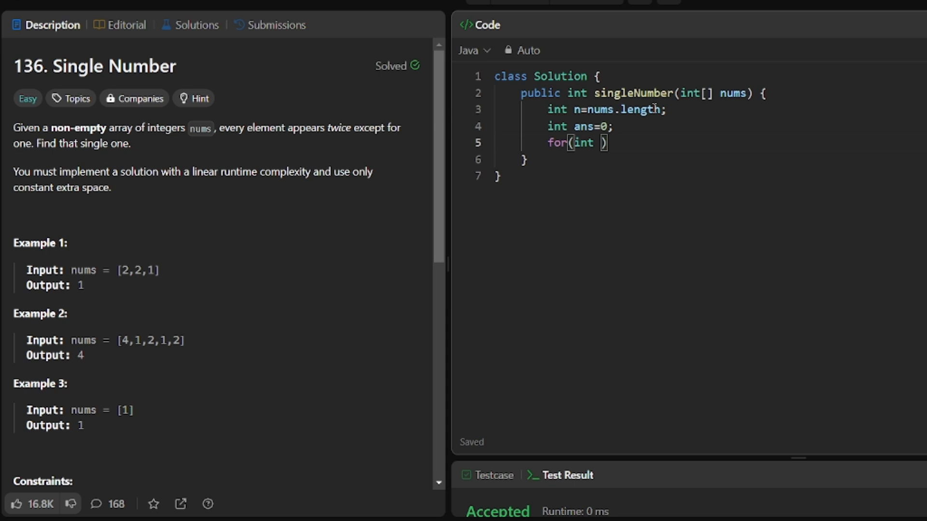
pyautogui.write('i=0;')
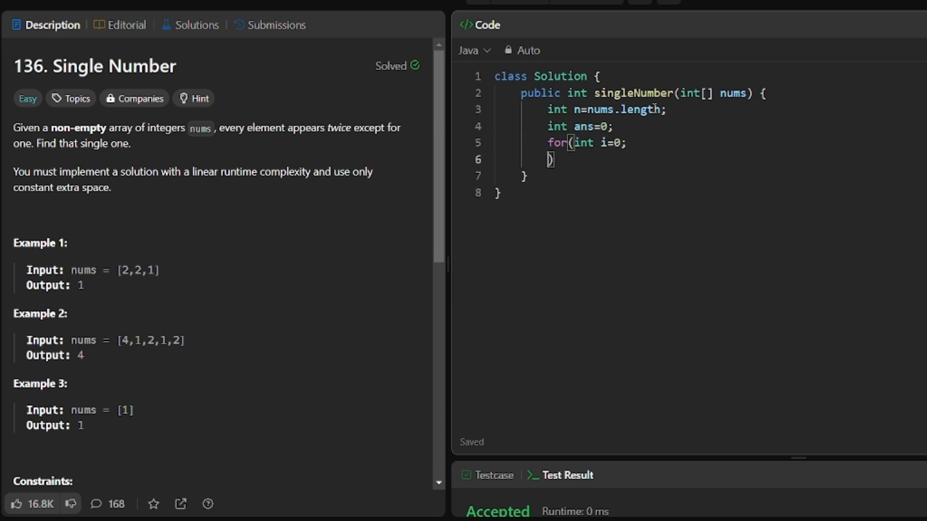
pyautogui.write('i)')
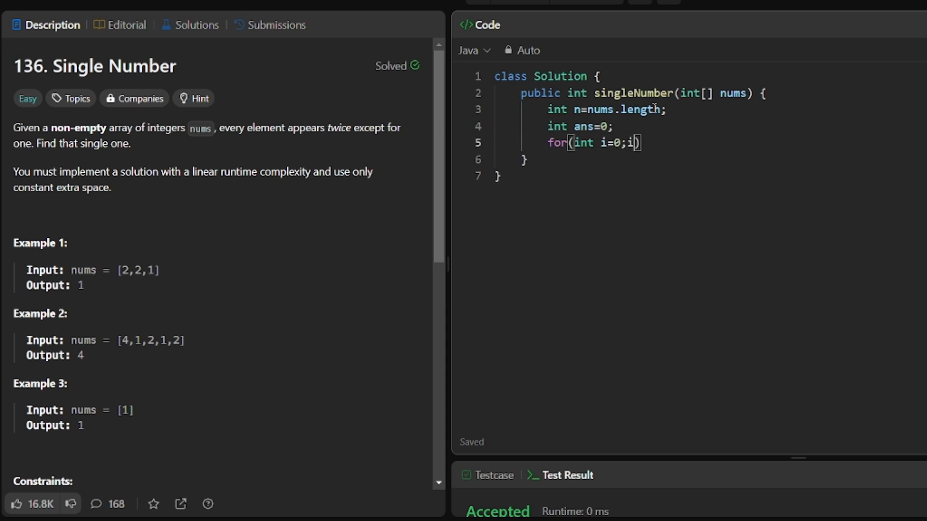
pyautogui.write('<n;')
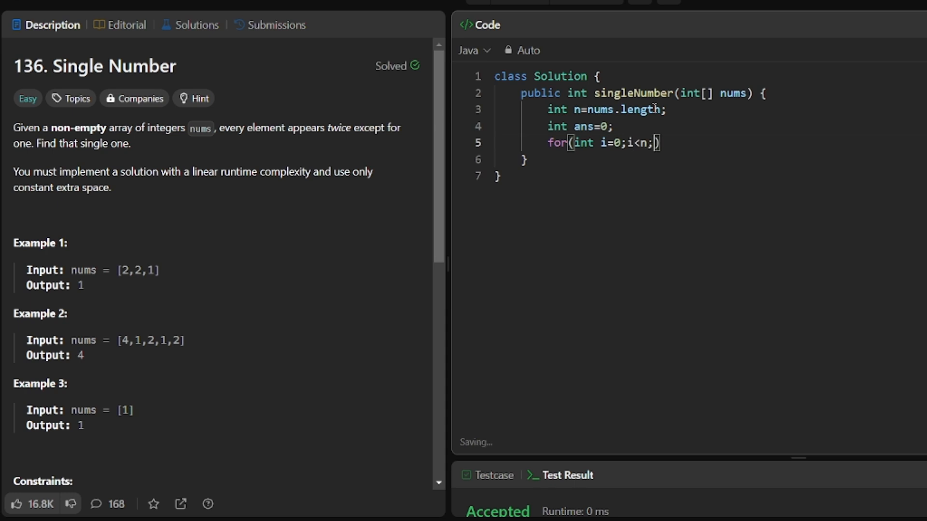
pyautogui.write('i++')
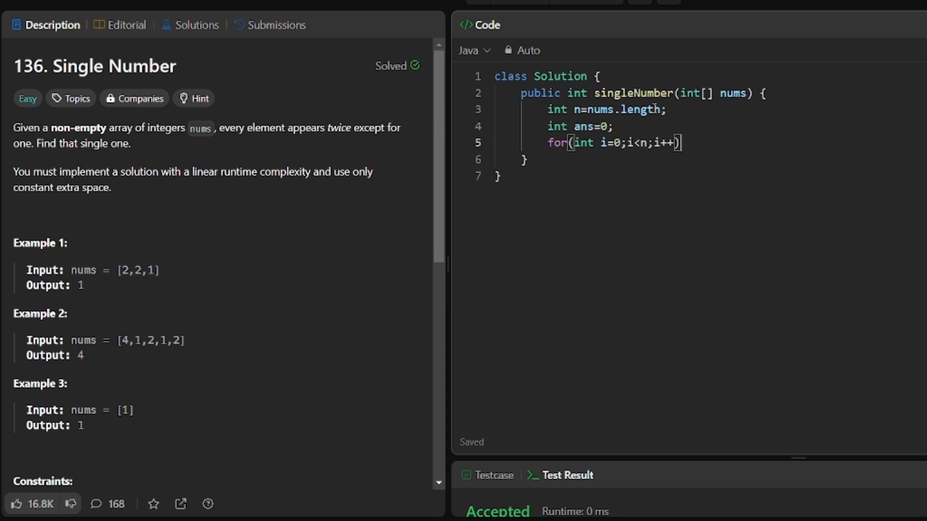
pyautogui.write('{')
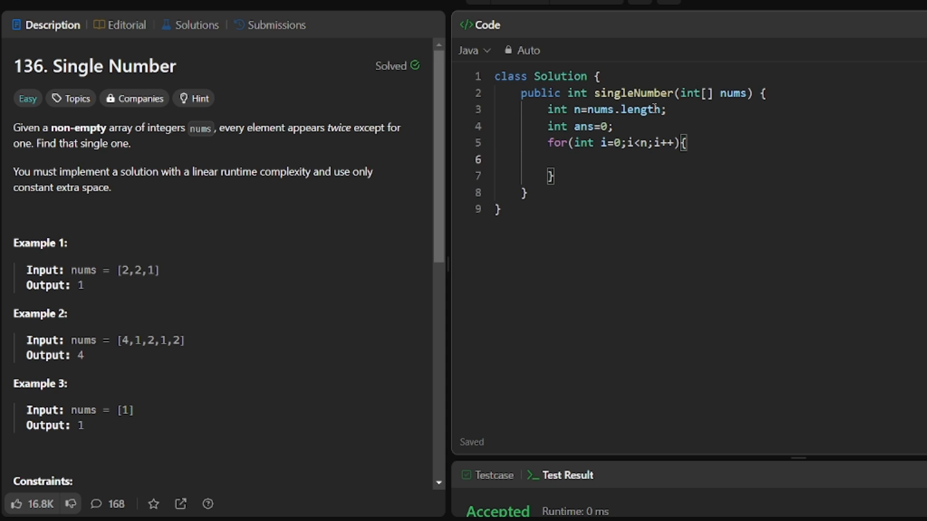
pyautogui.write('ans')
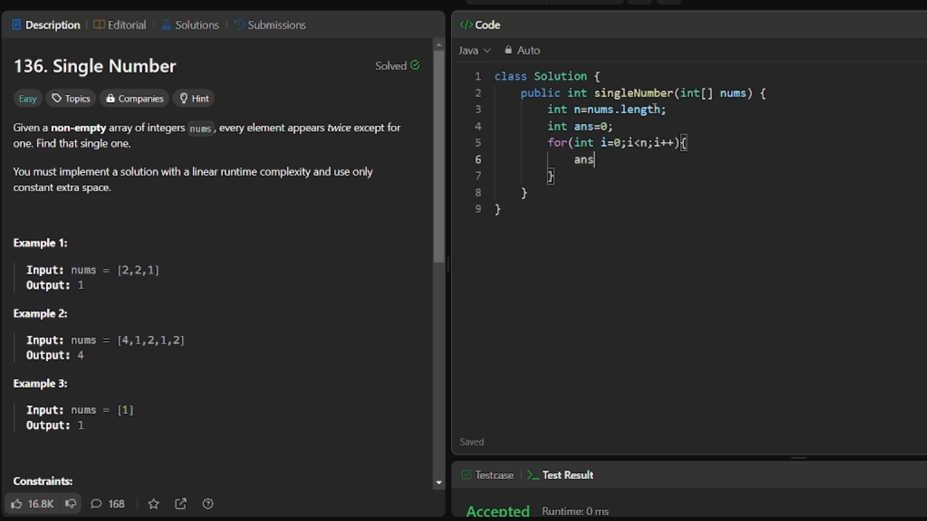
# Complete the body as ans=ans^i;, then rewrite it in compound form ans^=i;.
pyautogui.write('=ans')
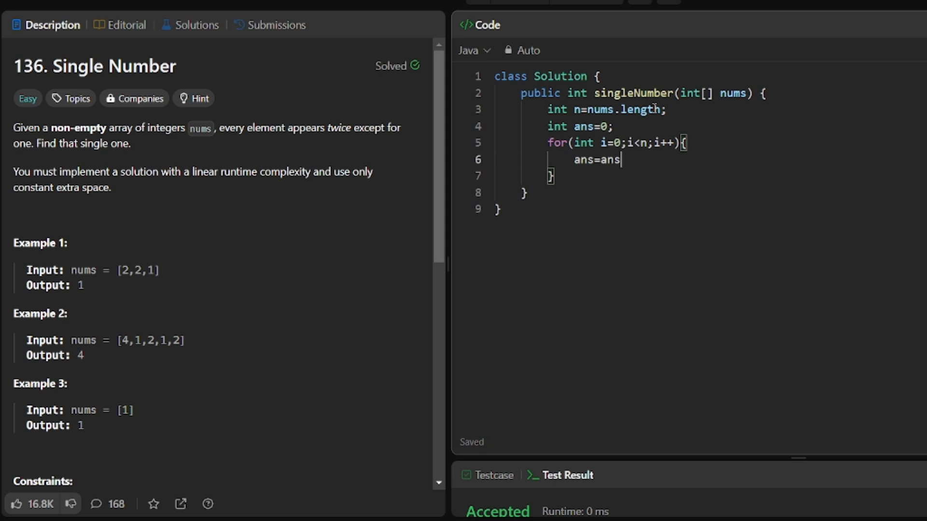
pyautogui.write('^')
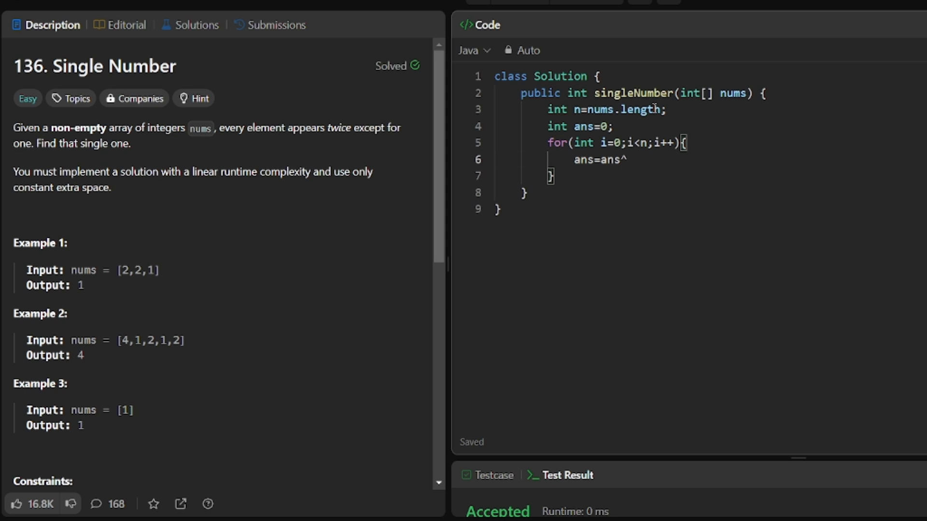
pyautogui.write('i;')
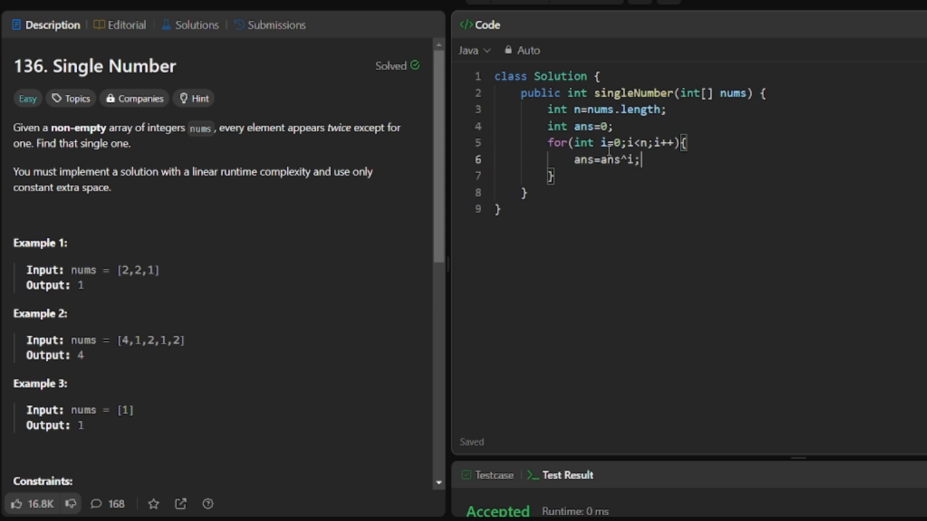
pyautogui.doubleClick(604, 143)
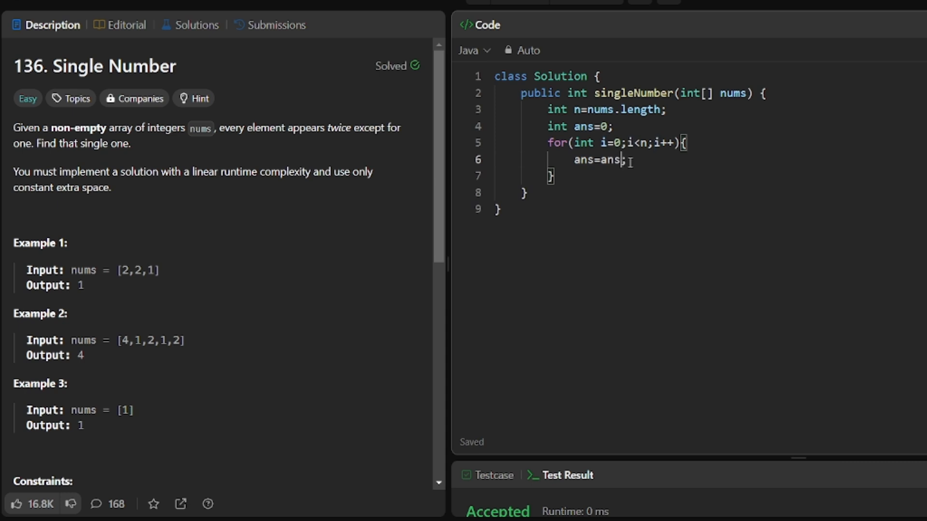
pyautogui.press('Backspace')
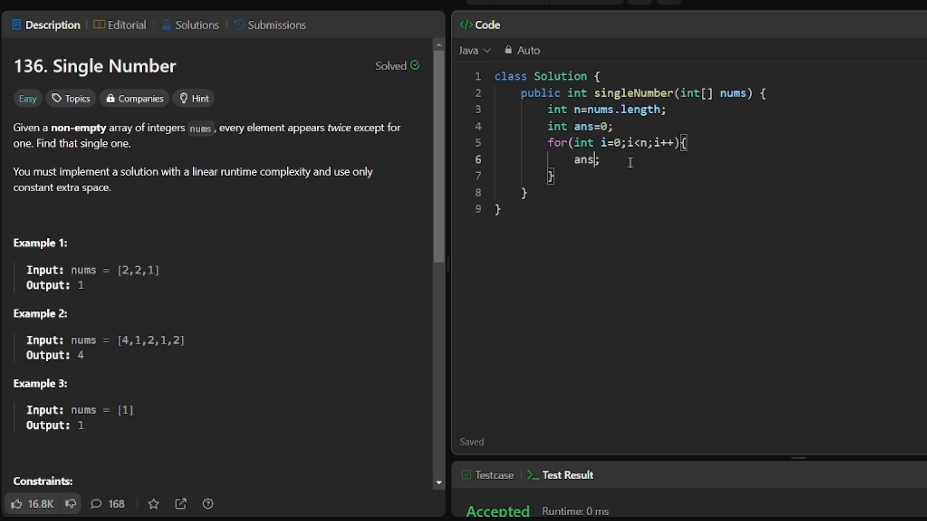
pyautogui.write('^=')
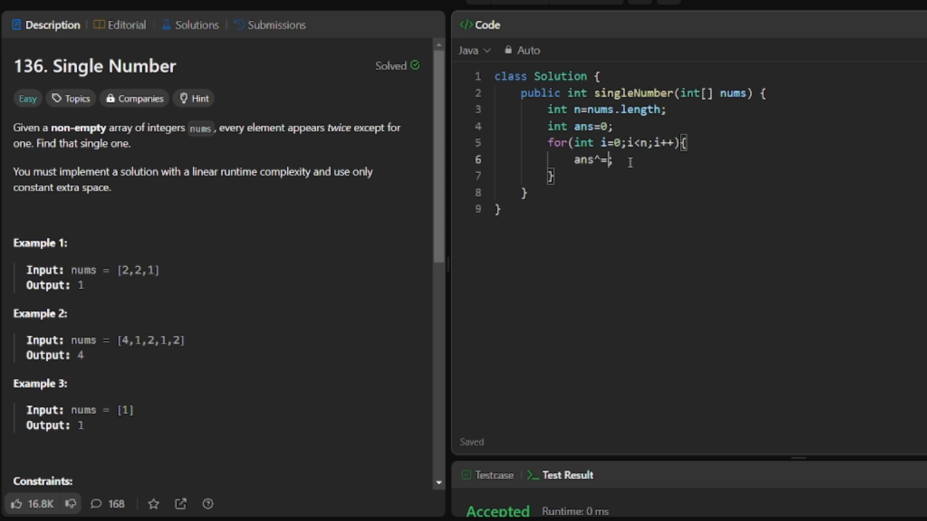
pyautogui.write('i;')
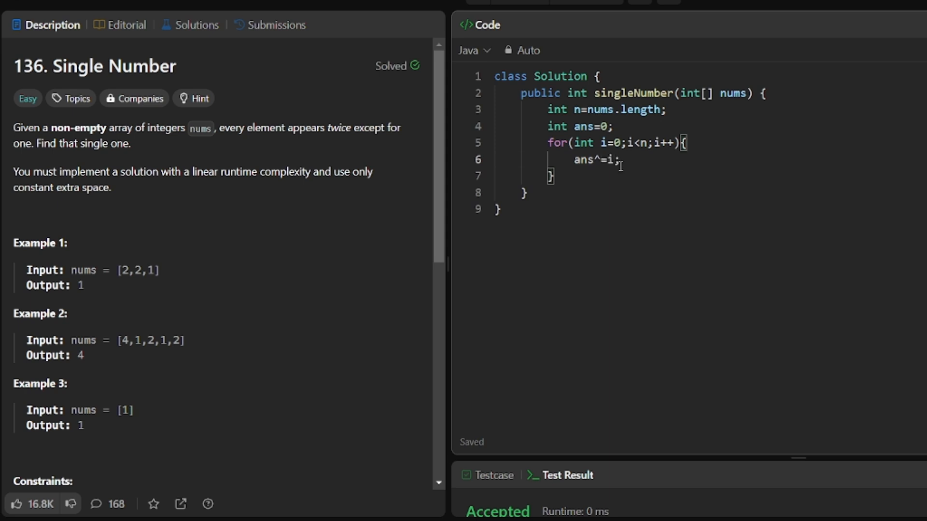
# End singleNumber with return ans; after the loop.
pyautogui.write('n')
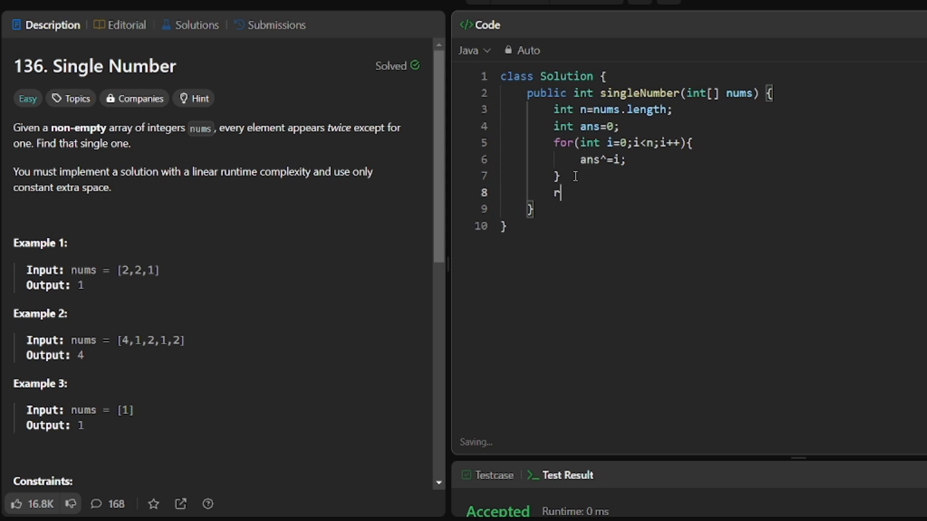
pyautogui.write('e')
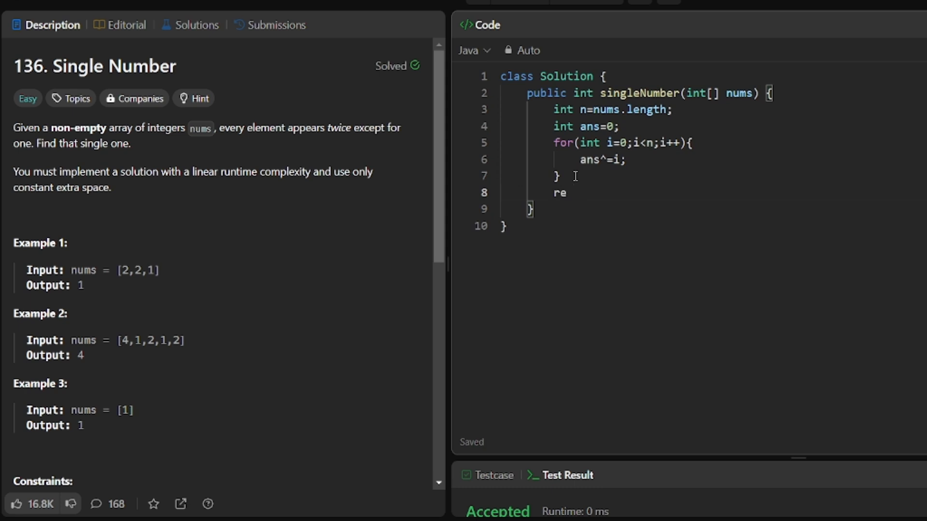
pyautogui.write('turn ans')
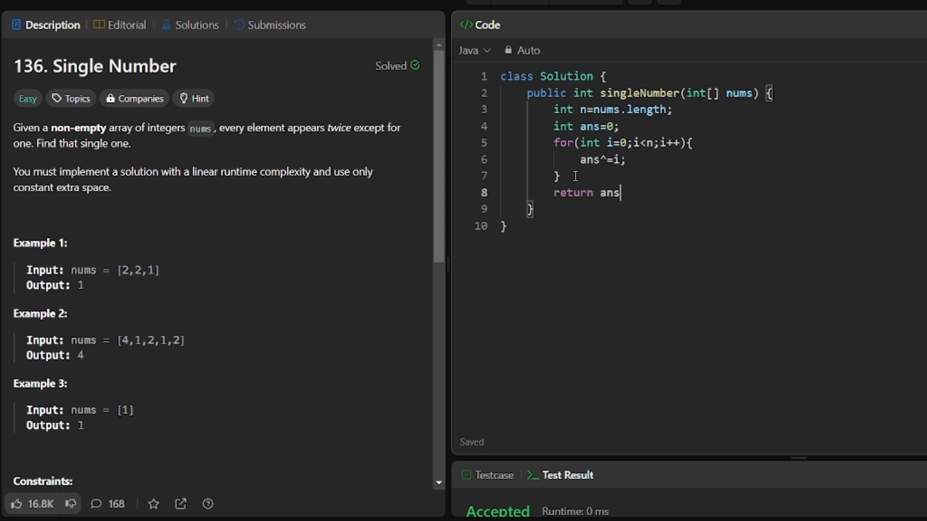
pyautogui.write(';')
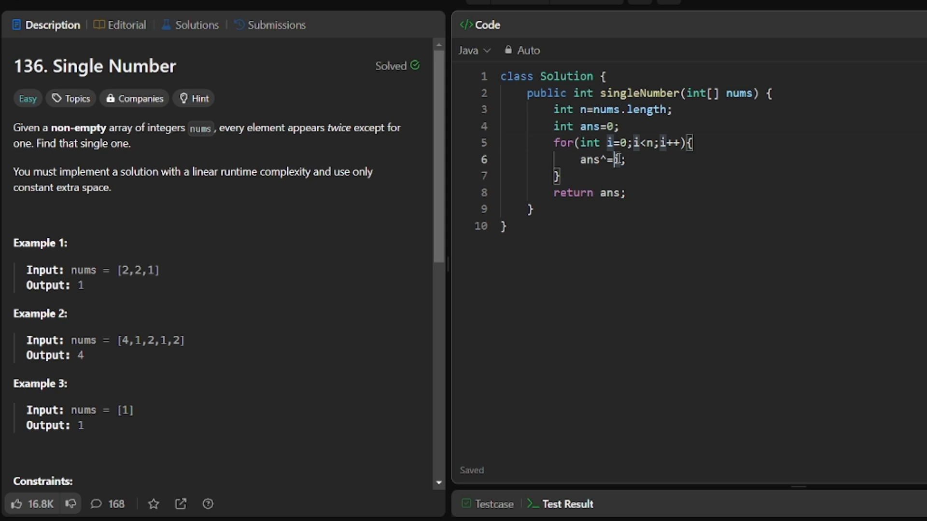
# Change the loop update to ans^=nums[i]; and run the sample tests, getting Accepted.
pyautogui.write('numsi')
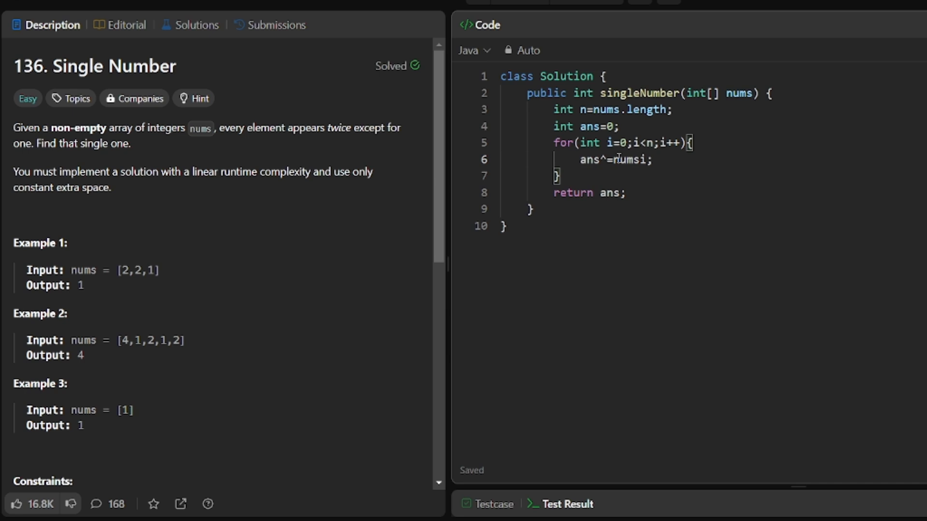
pyautogui.write('[i]')
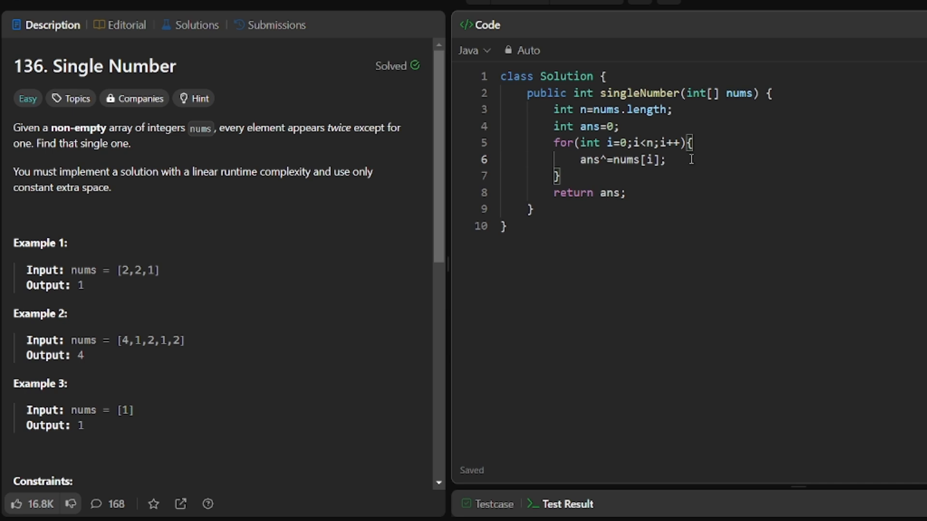
pyautogui.moveTo(520, 3)
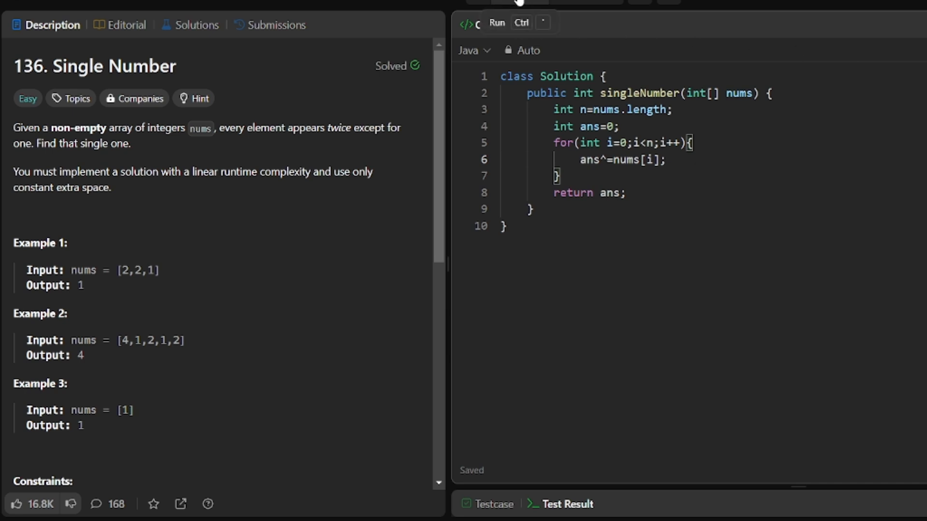
pyautogui.click(496, 23)
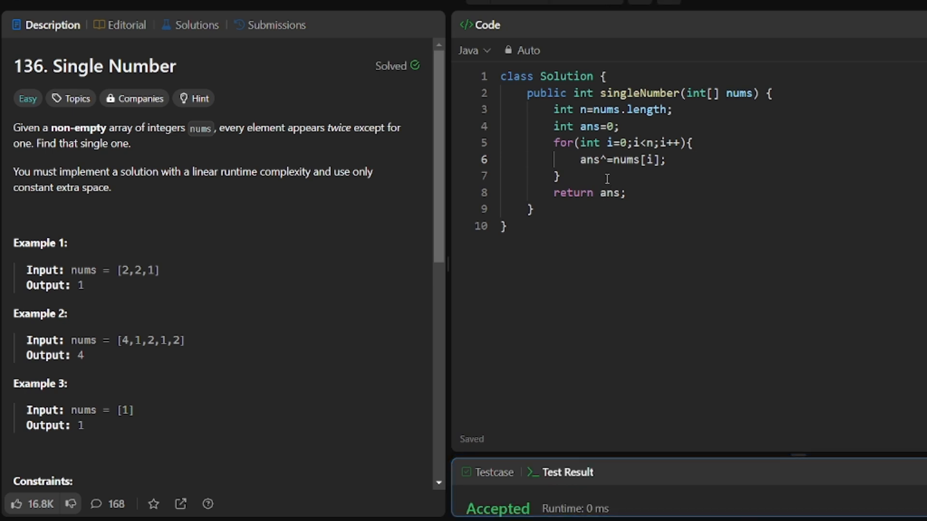
pyautogui.moveTo(602, 3)
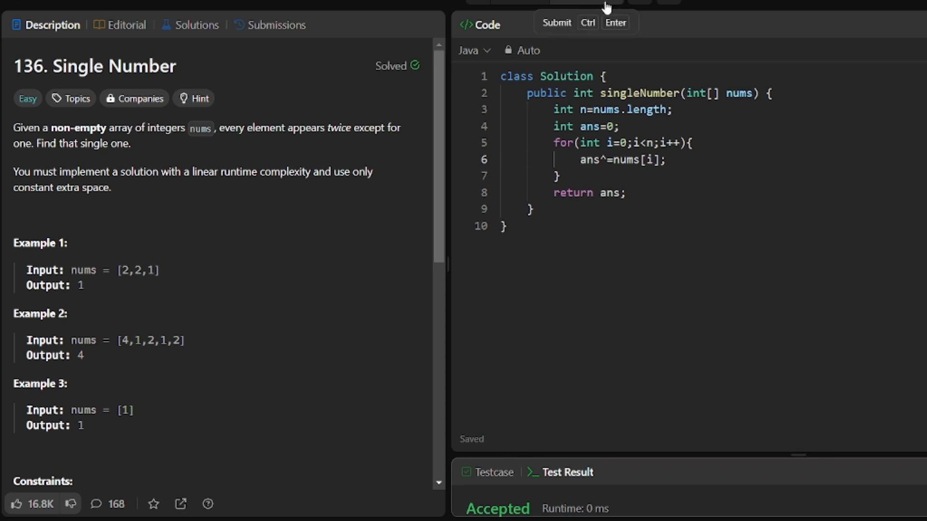
pyautogui.moveTo(604, 7)
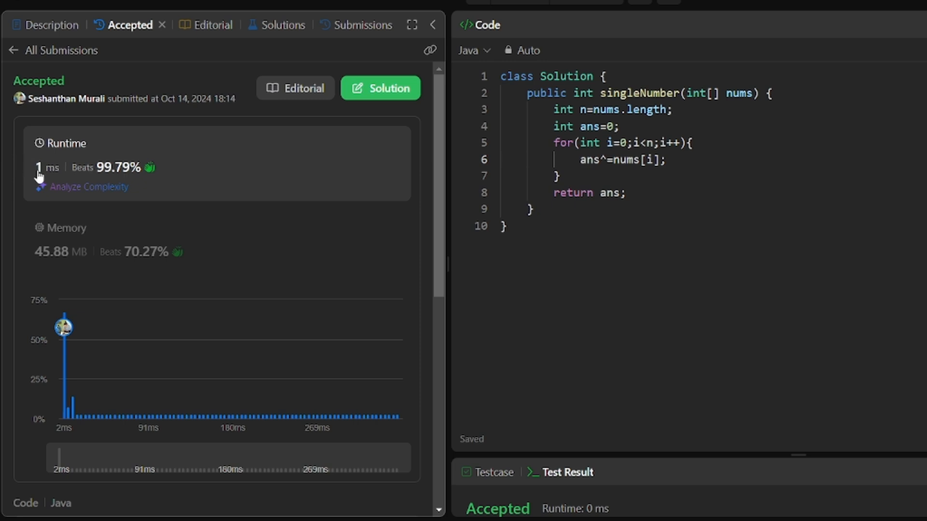
pyautogui.moveTo(643, 208)
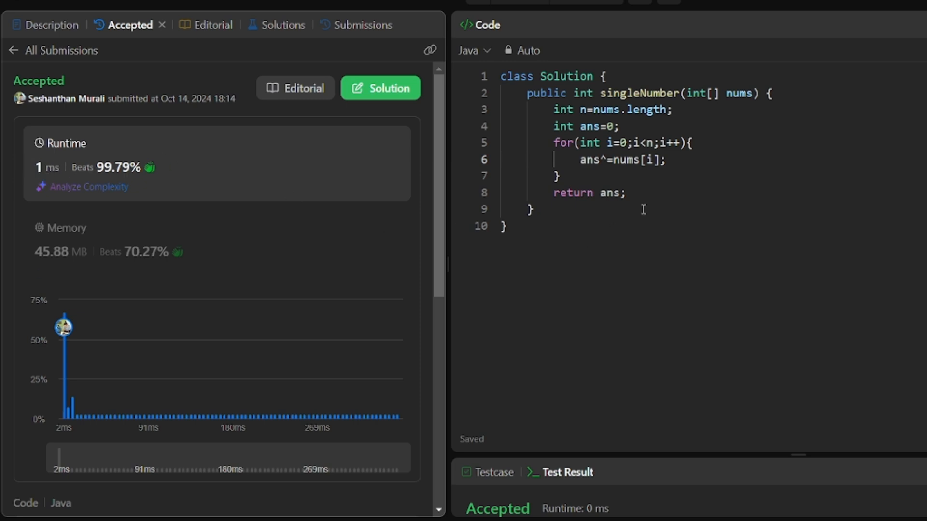